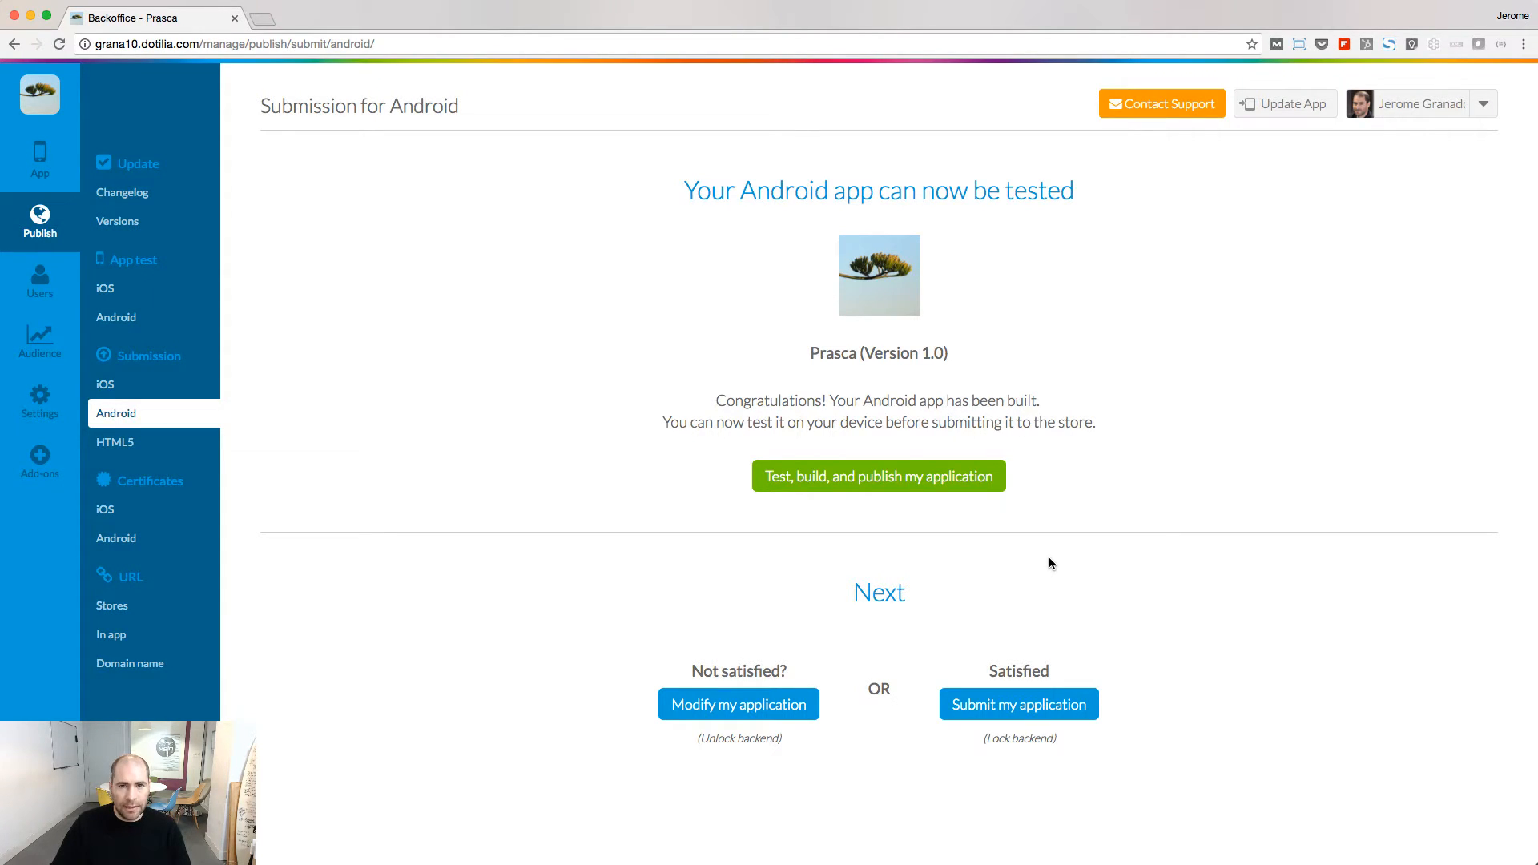
Begin Google Play submission in GoodBarber and download the APK and screenshots-and-logo archive.
click(1018, 703)
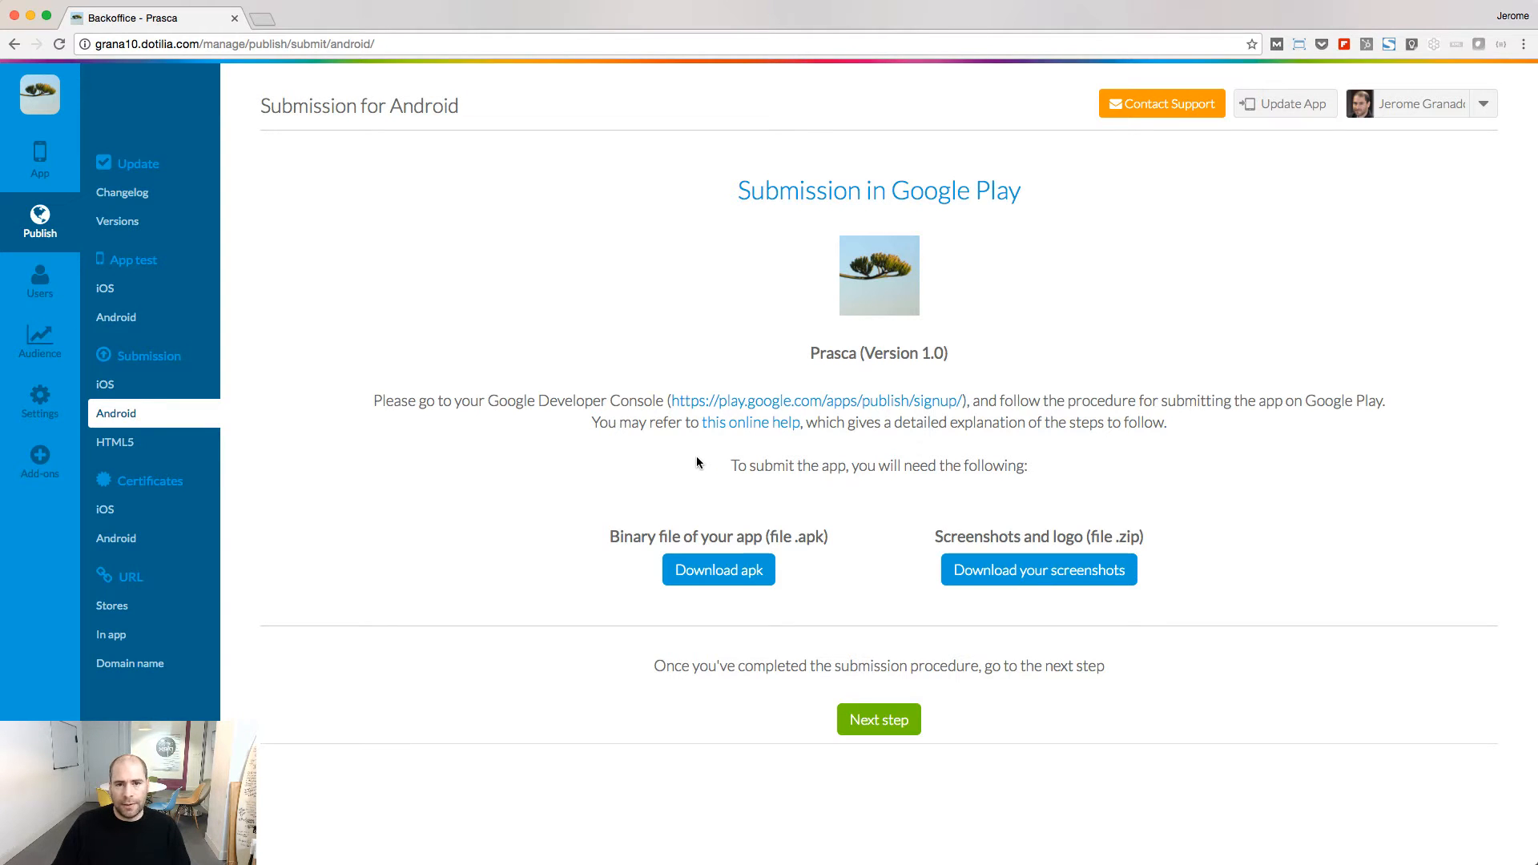
click(717, 569)
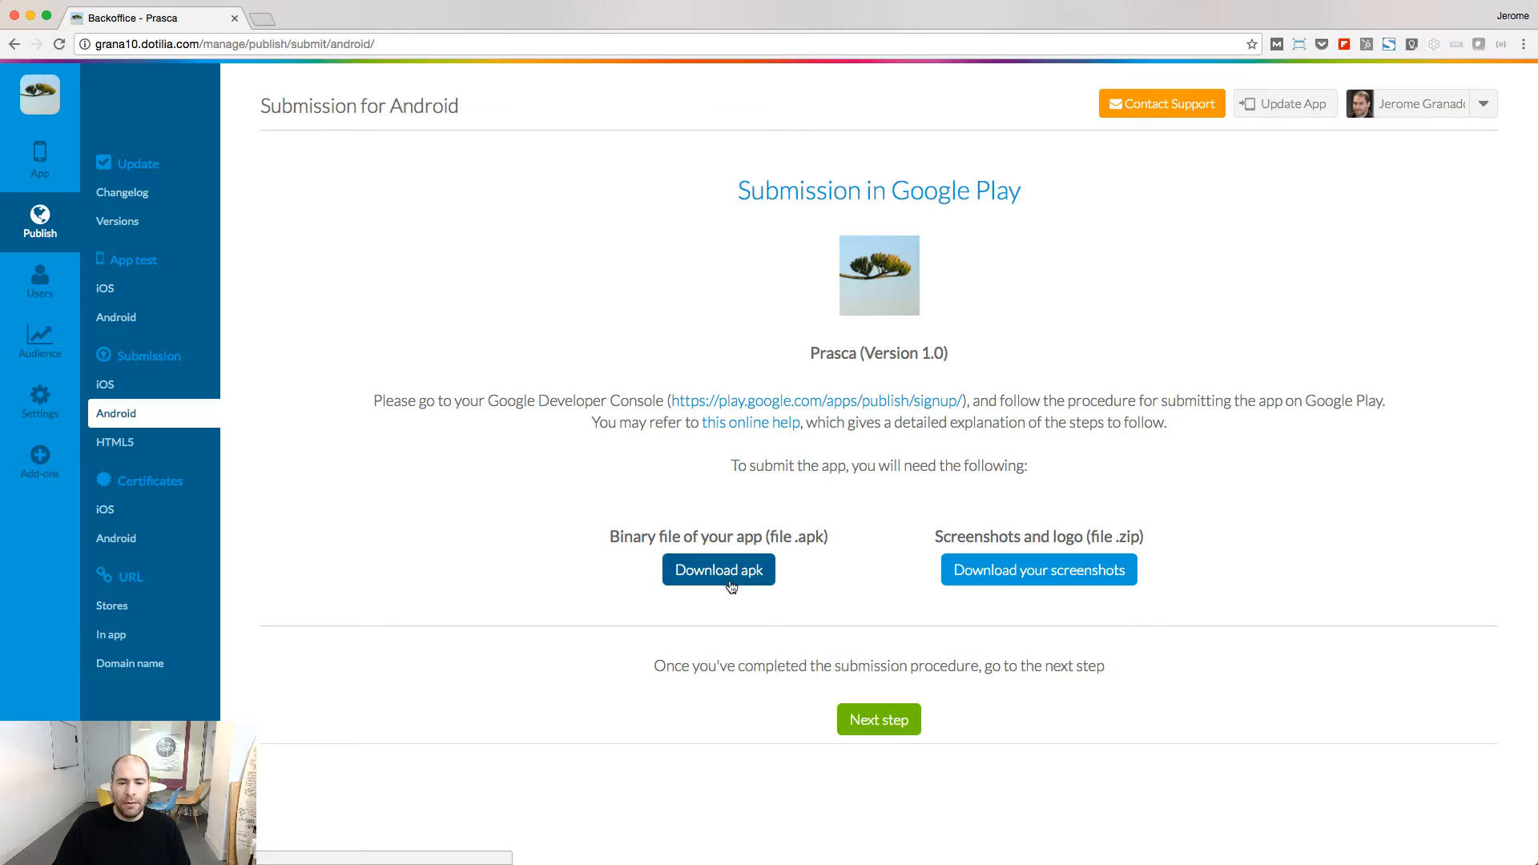
click(718, 569)
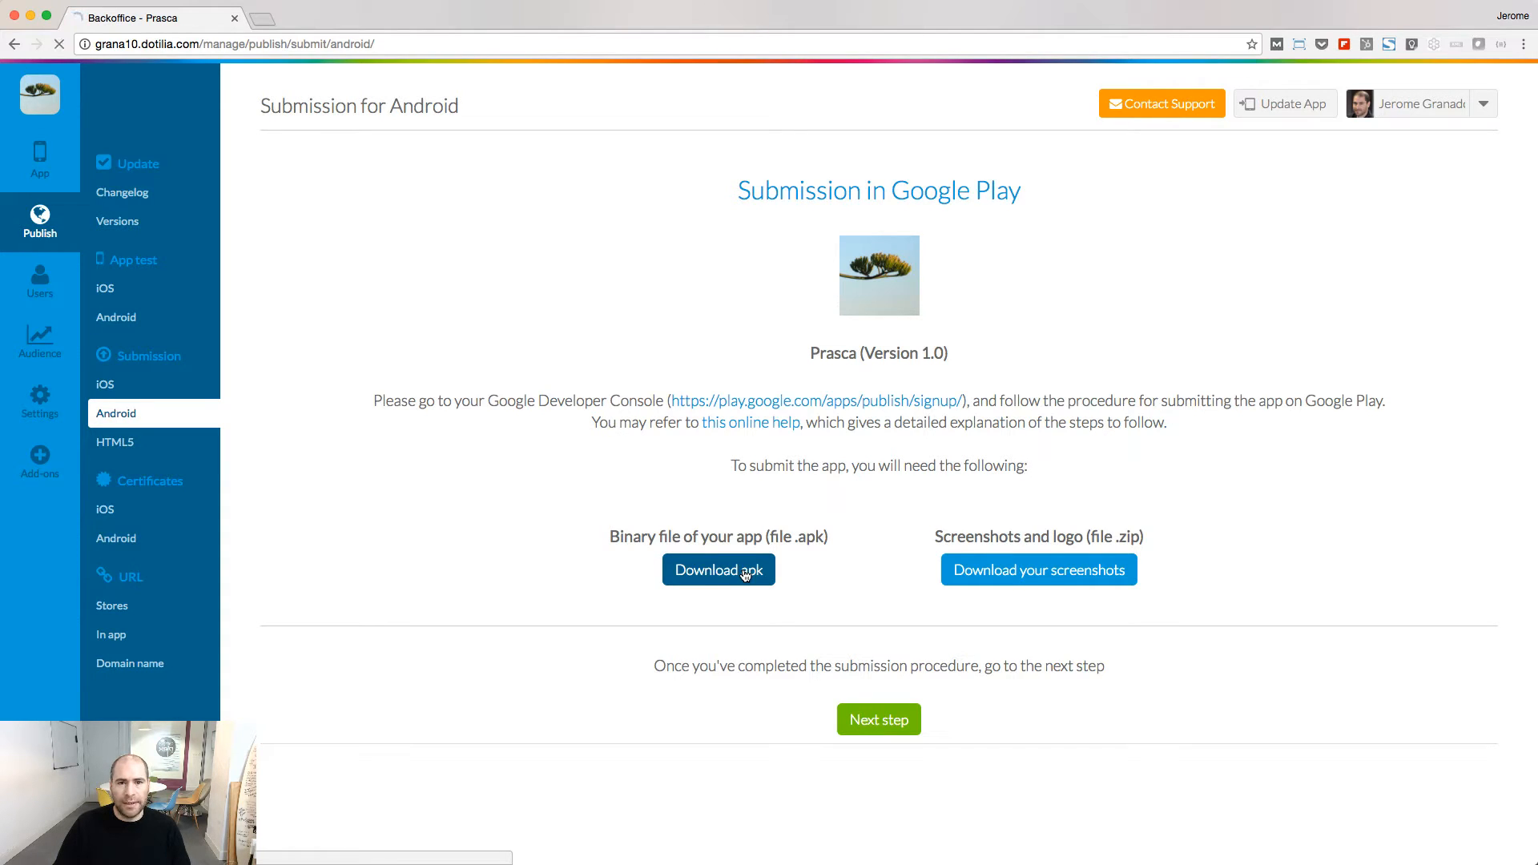
click(1038, 570)
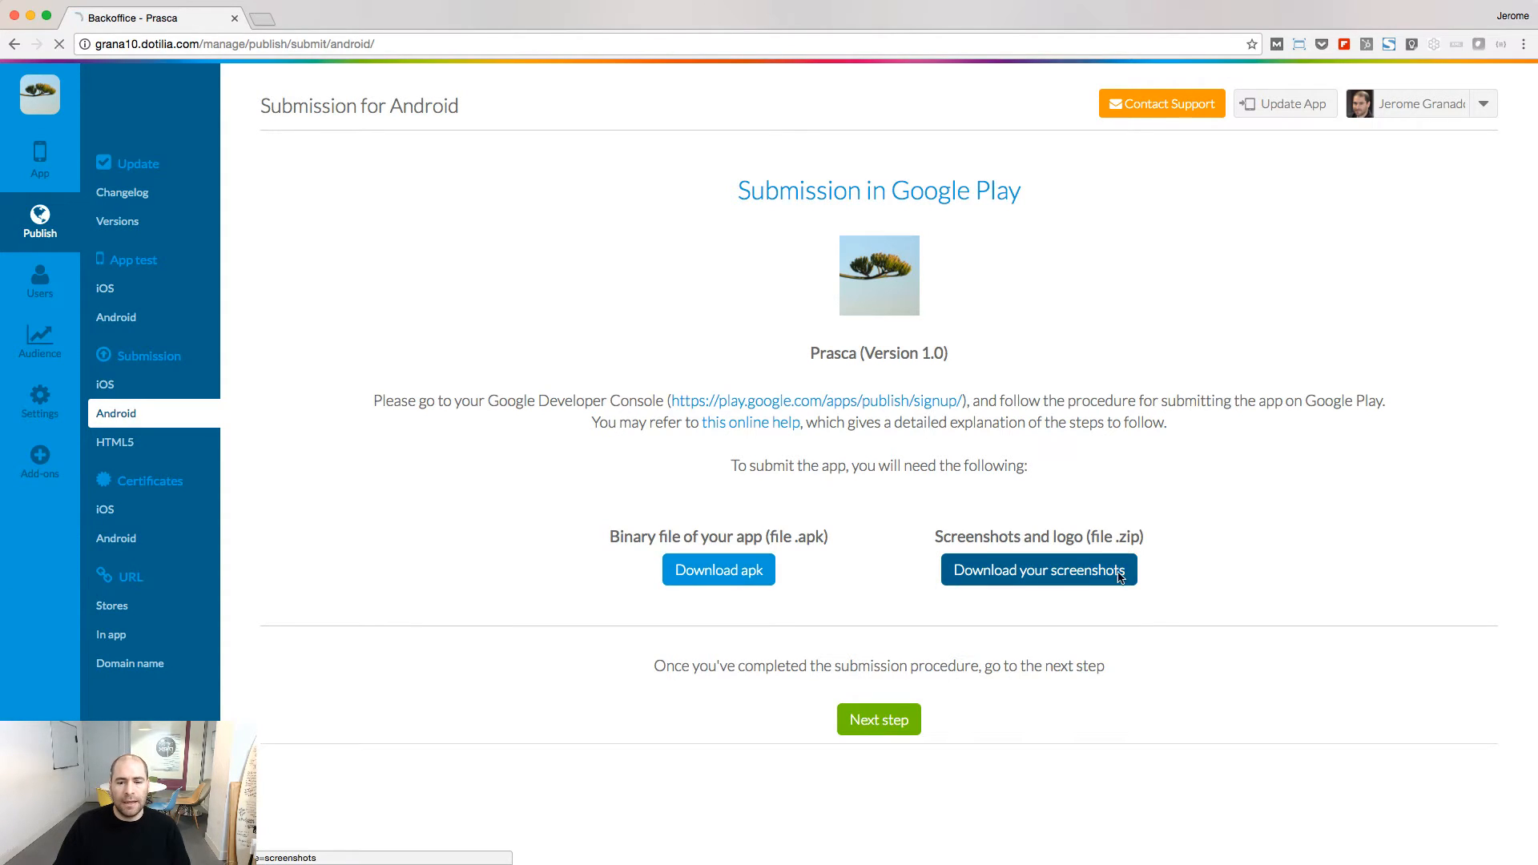
click(816, 401)
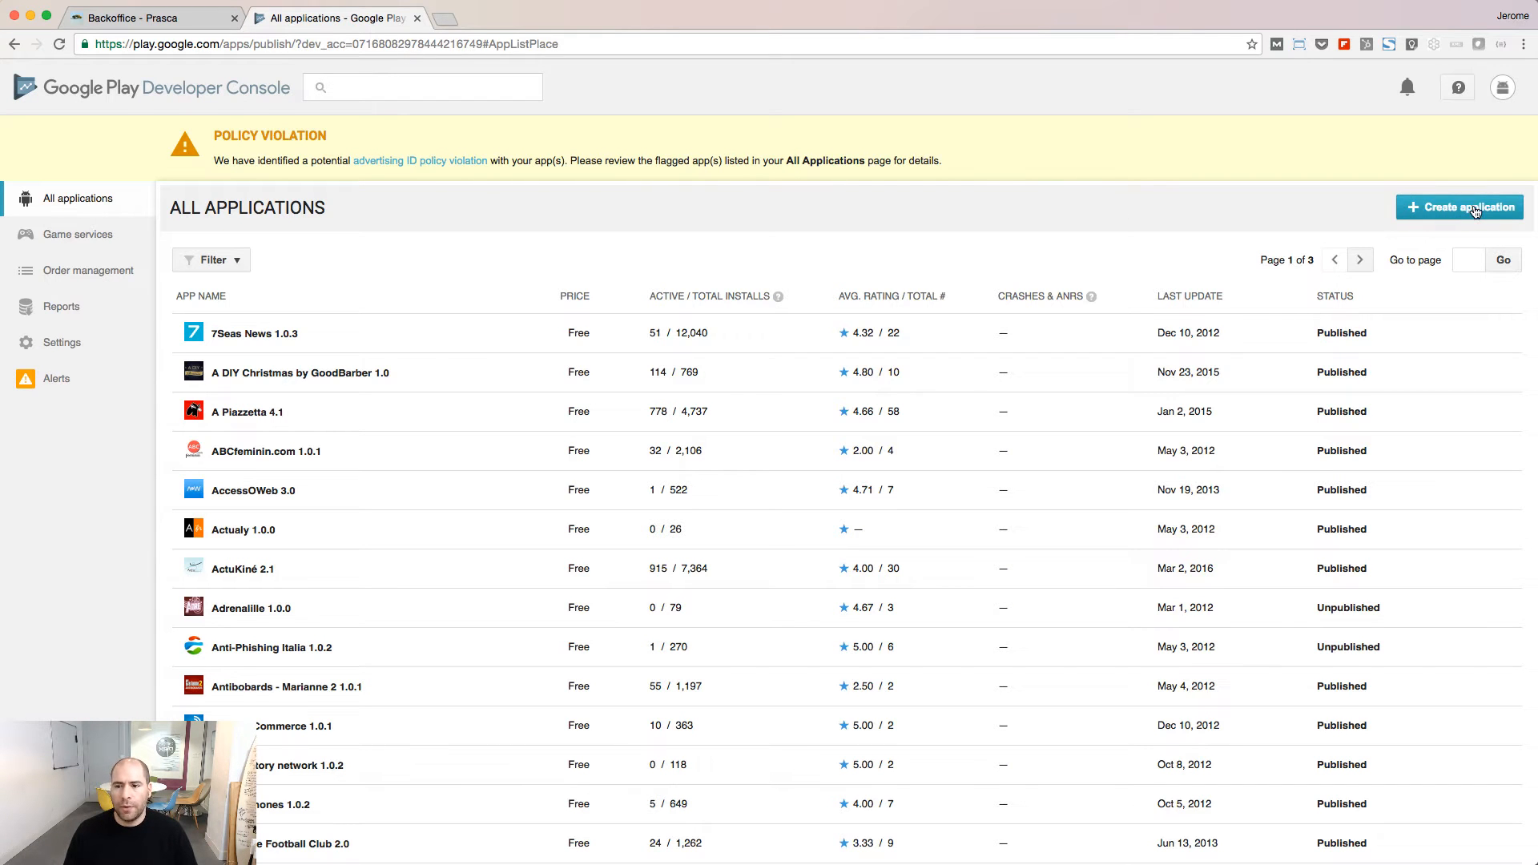
Create a new application titled 'Prasca'.
click(1460, 207)
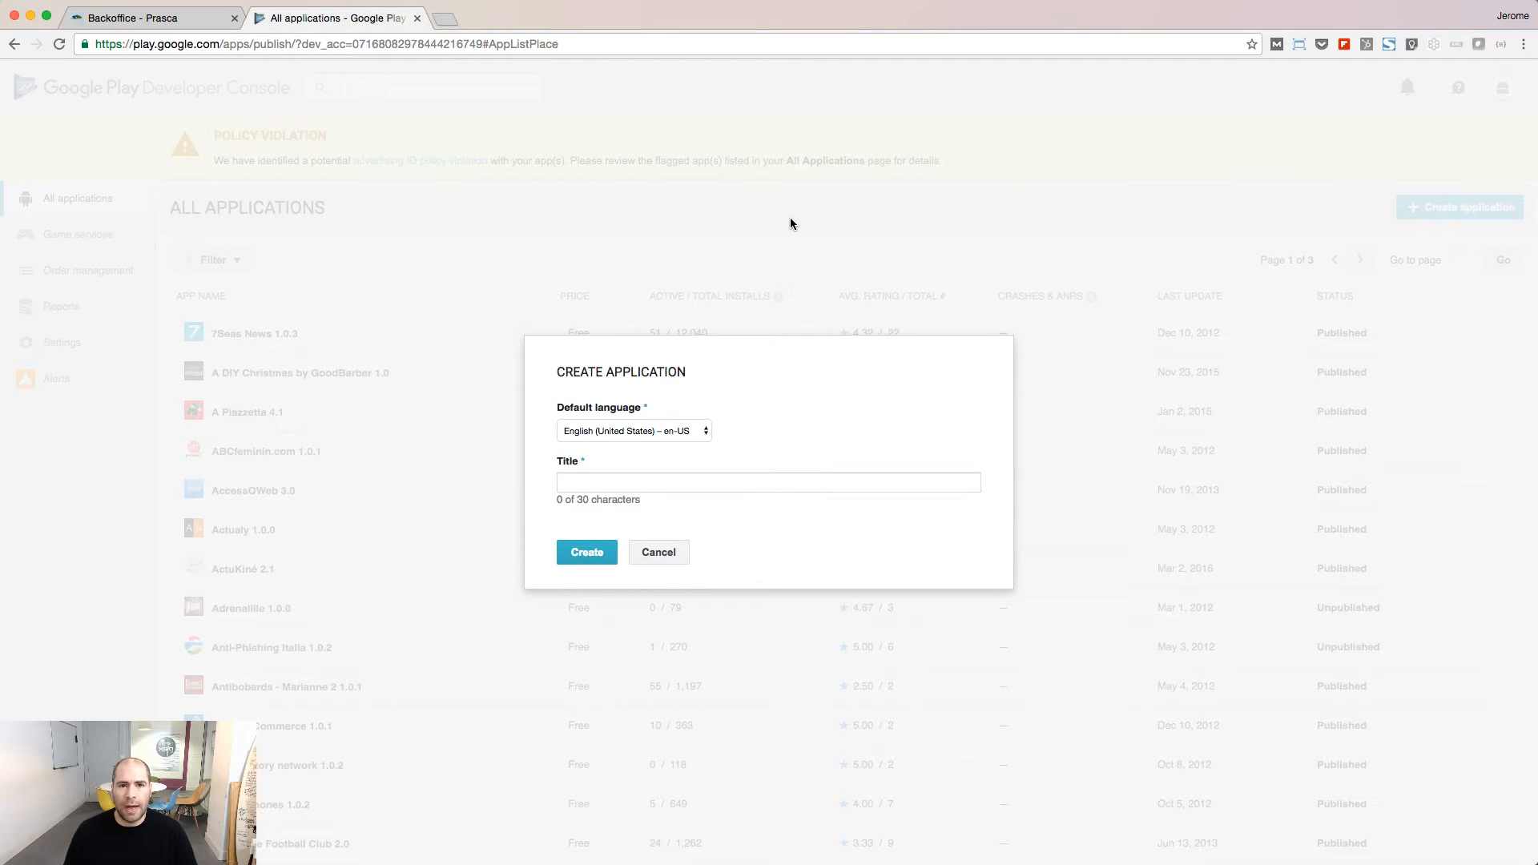
mouse_move(760, 449)
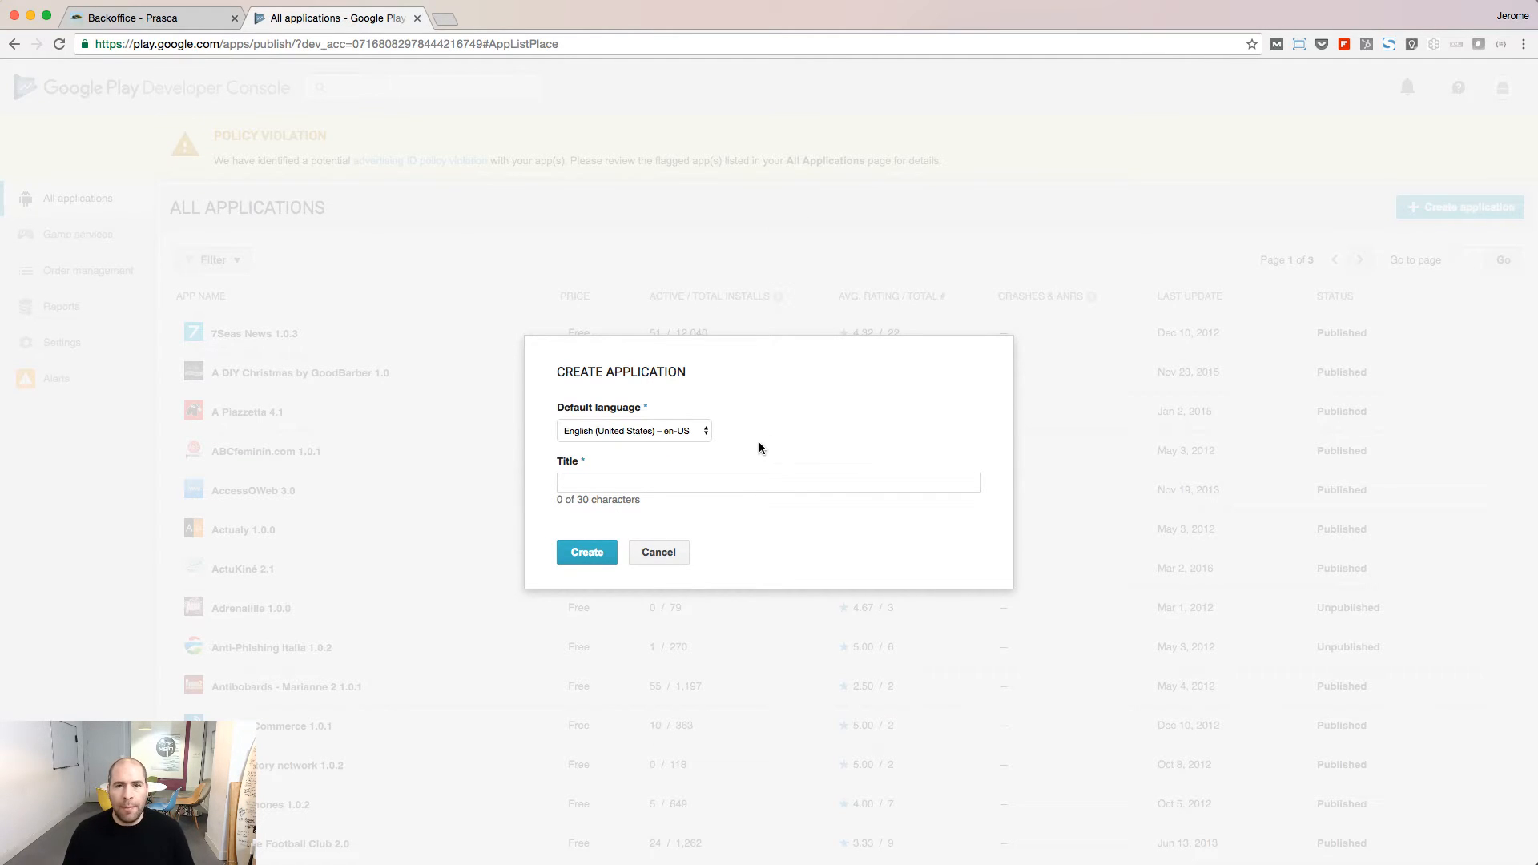
text(Prasca)
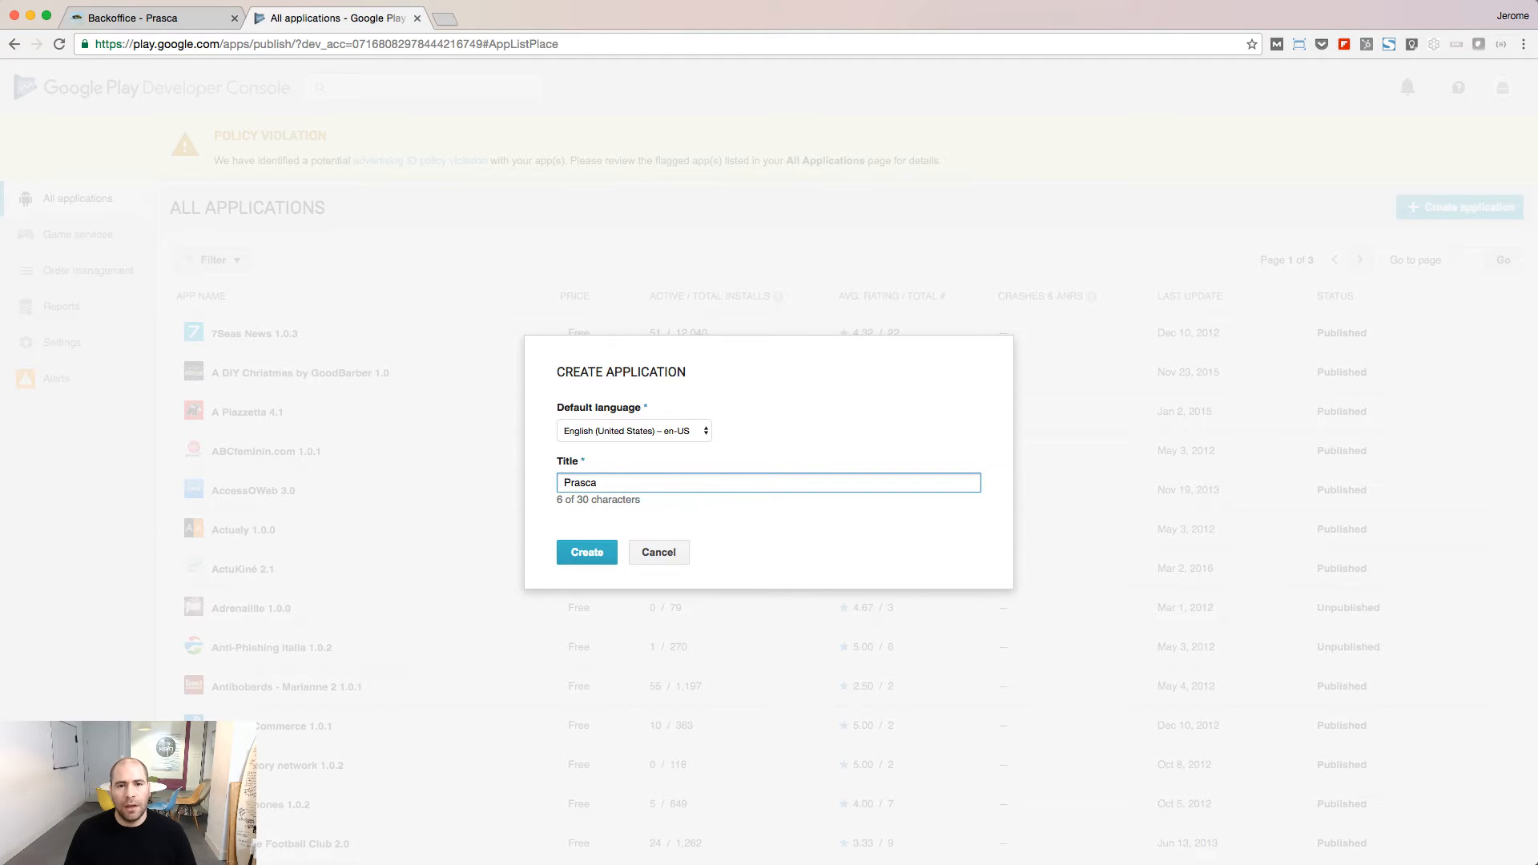
click(585, 551)
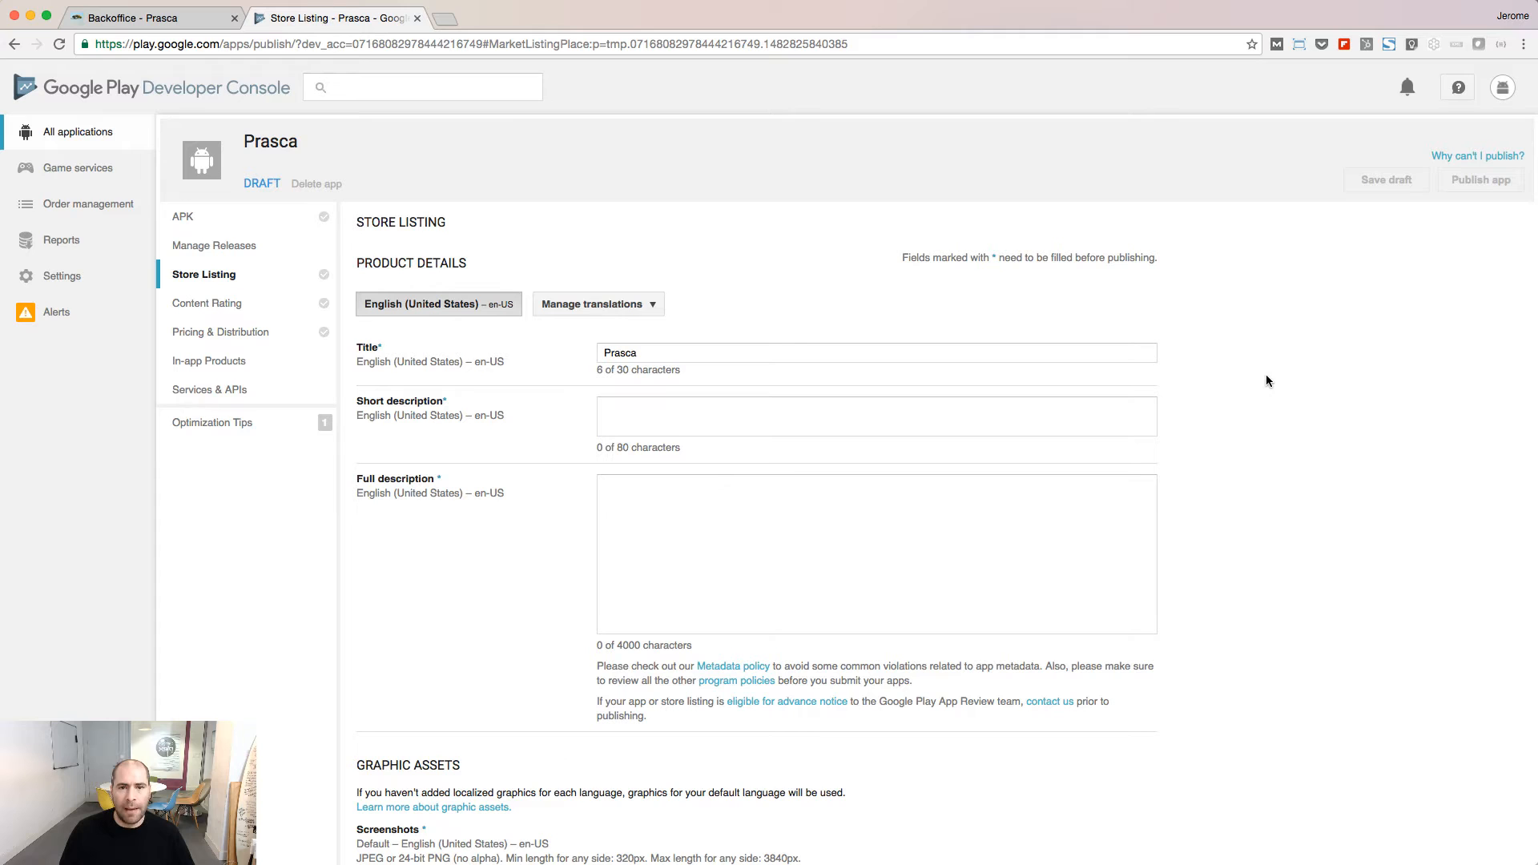
Enter the description 'With the GoodBarber News app, follow all the latest news about creating apps'.
text(With the GoodBarber News app, follow all the latest news about creating apps)
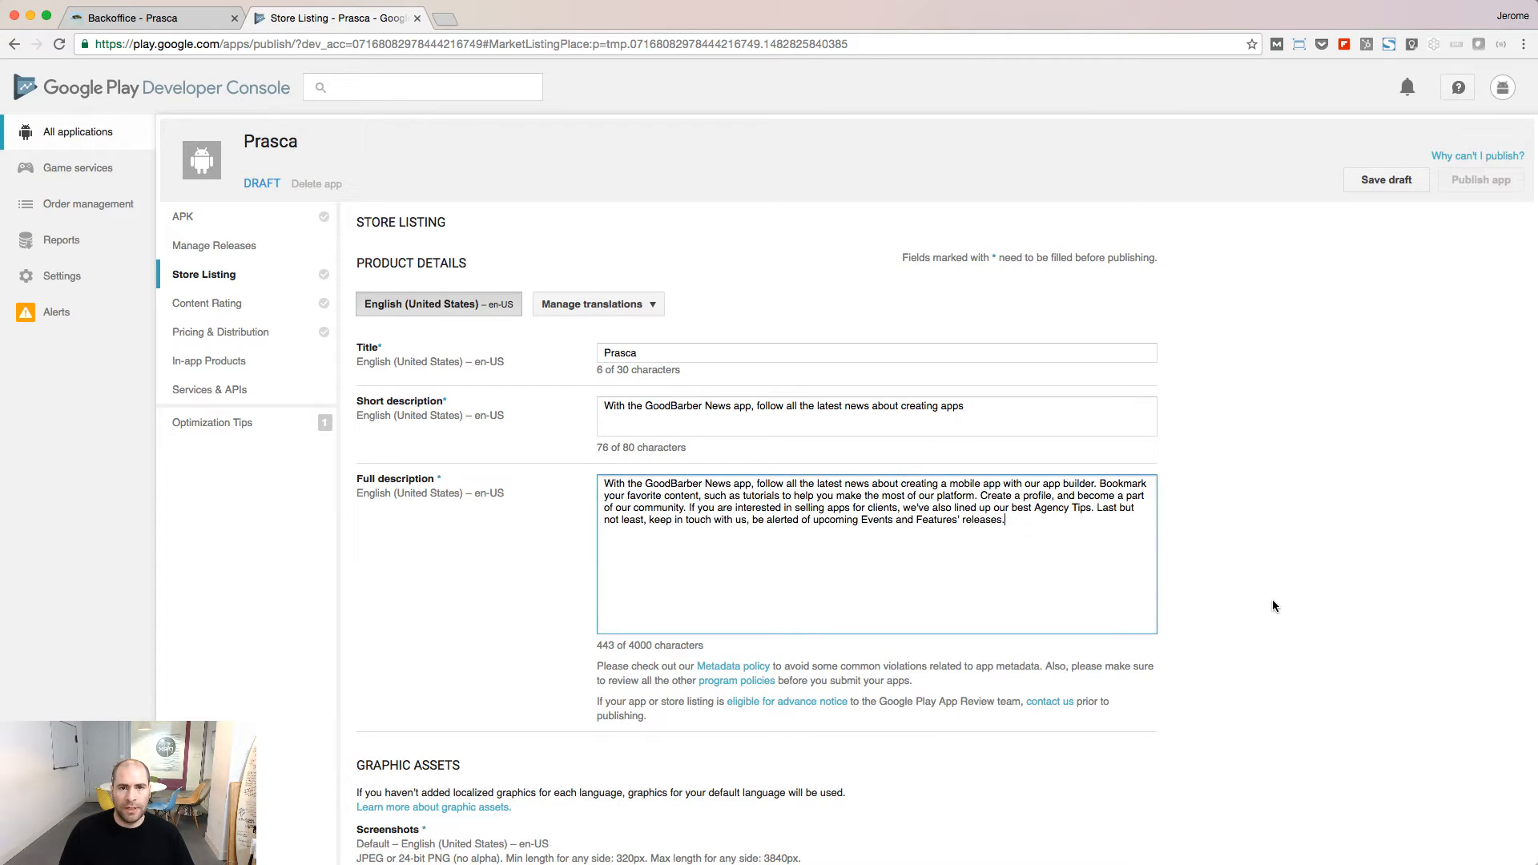
scroll(down, 3)
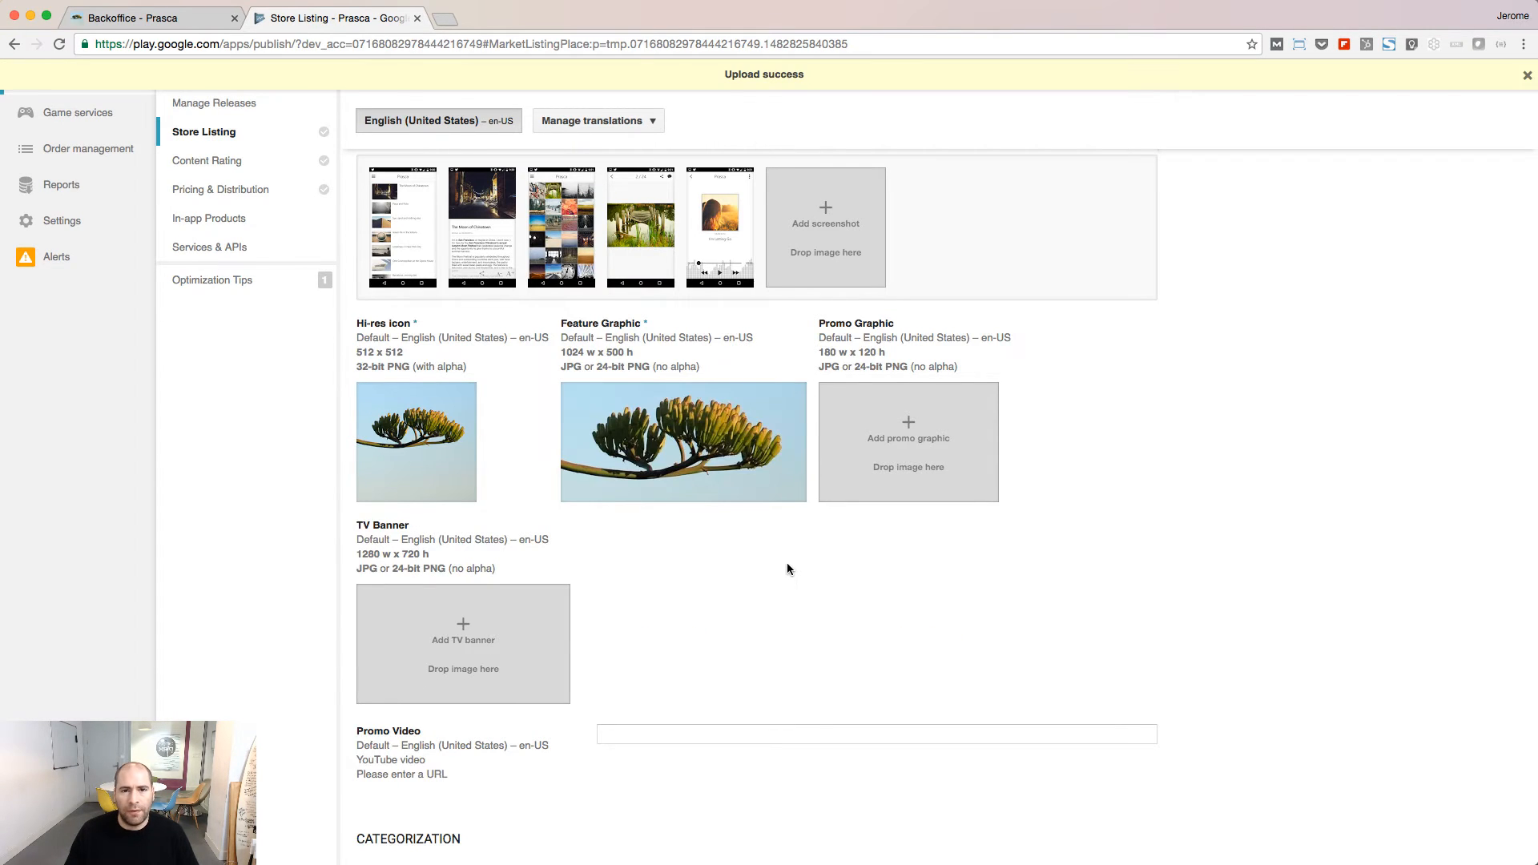
scroll(down, 3)
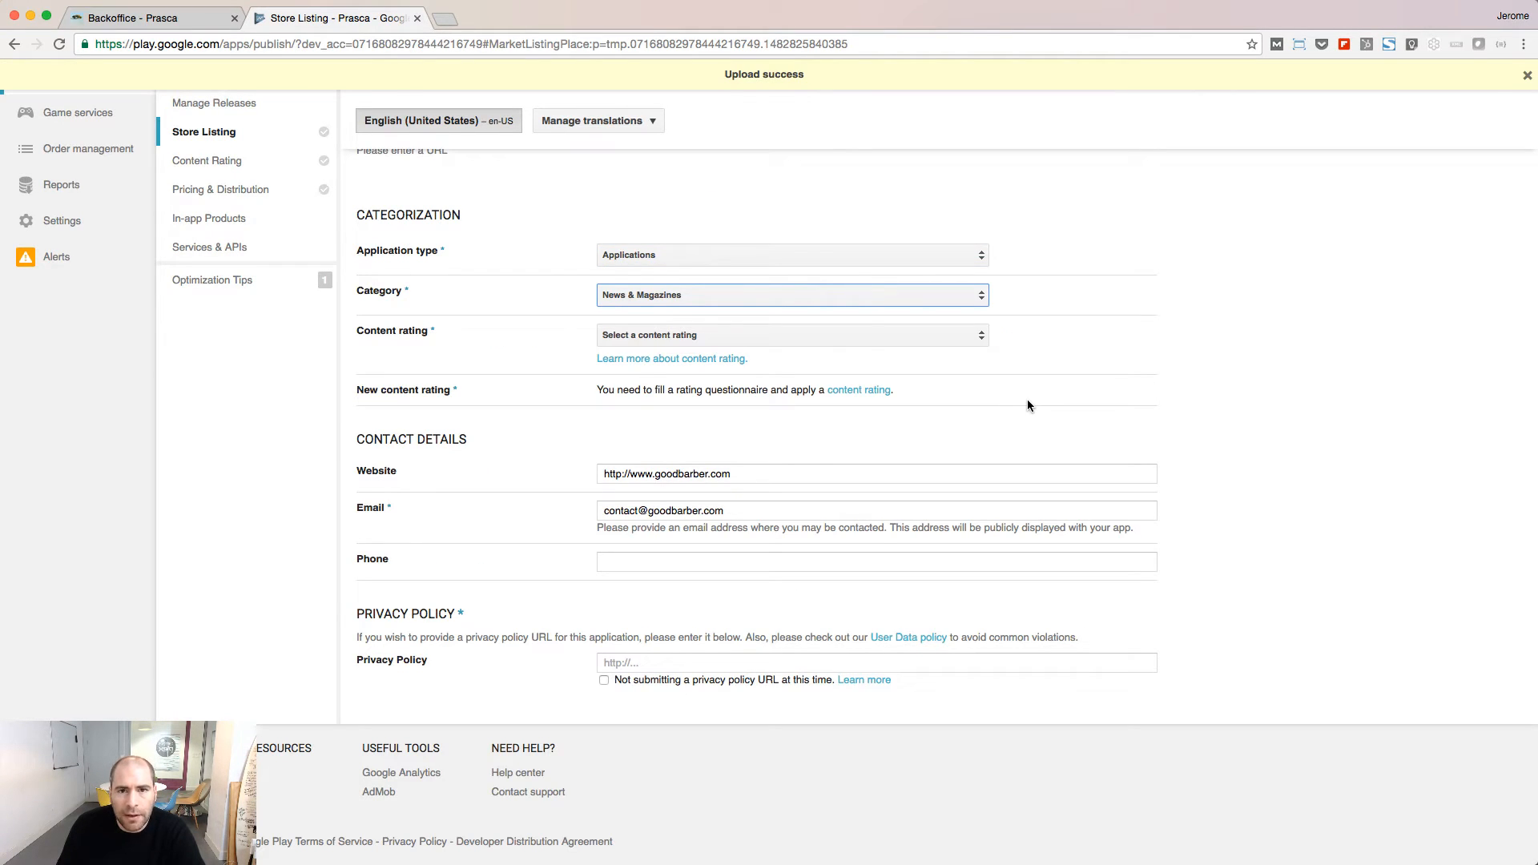
click(790, 334)
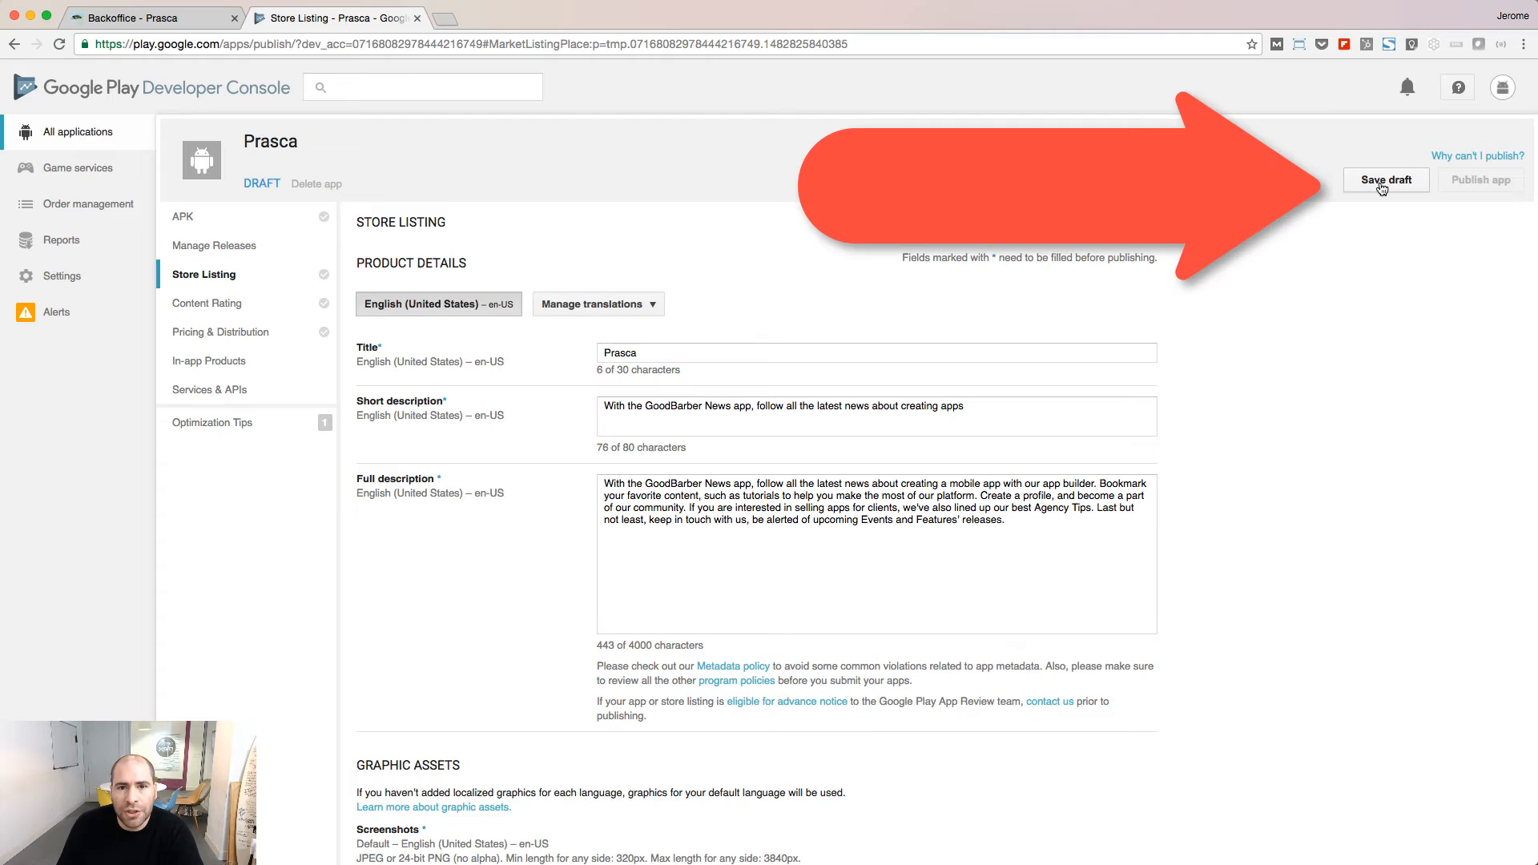
Upload the downloaded APK as Prasca's first production release.
click(182, 215)
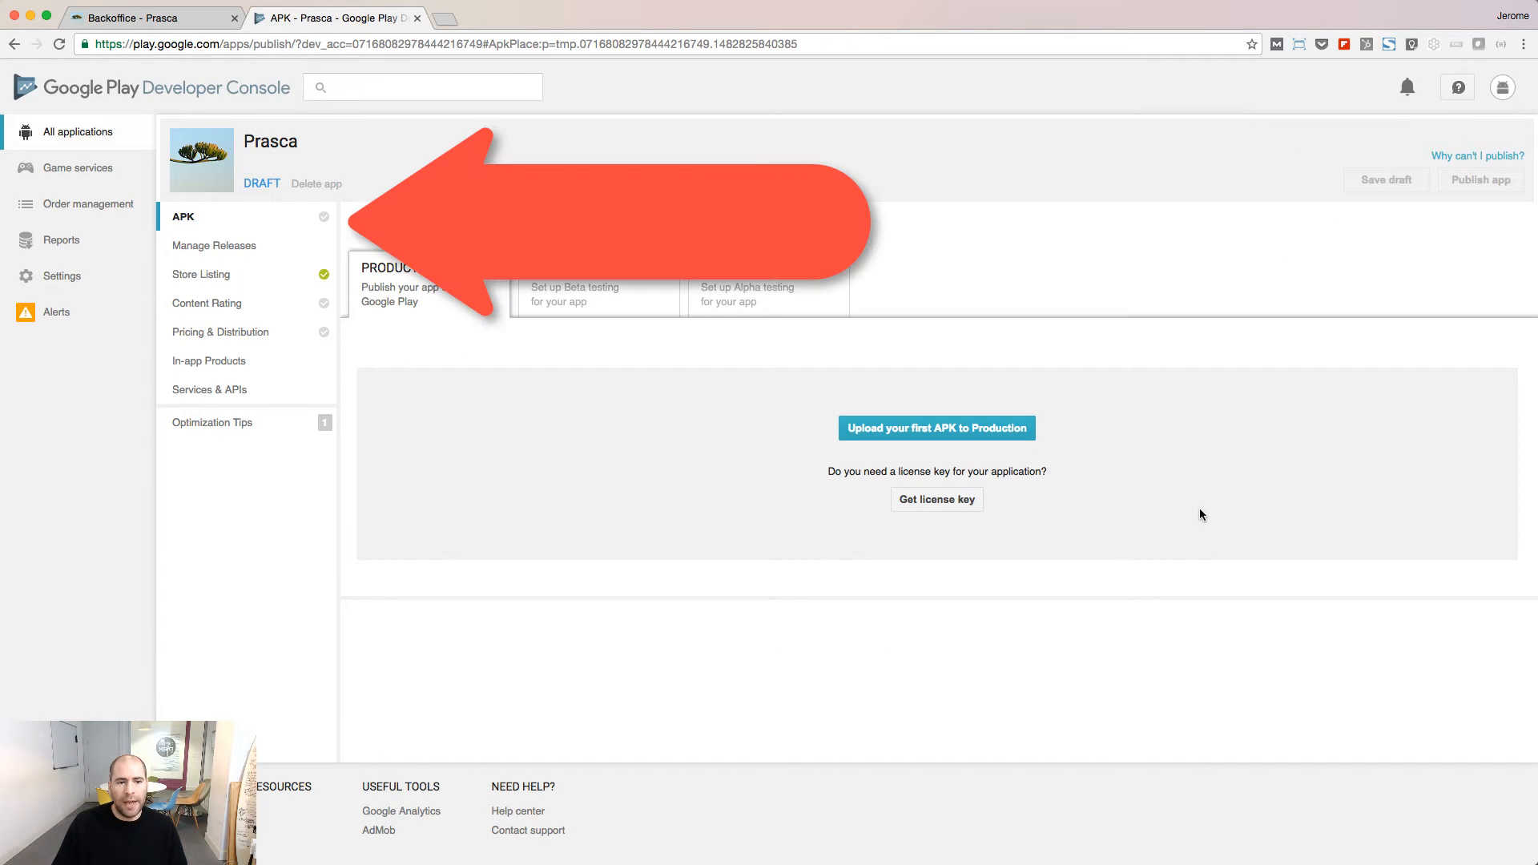
click(935, 427)
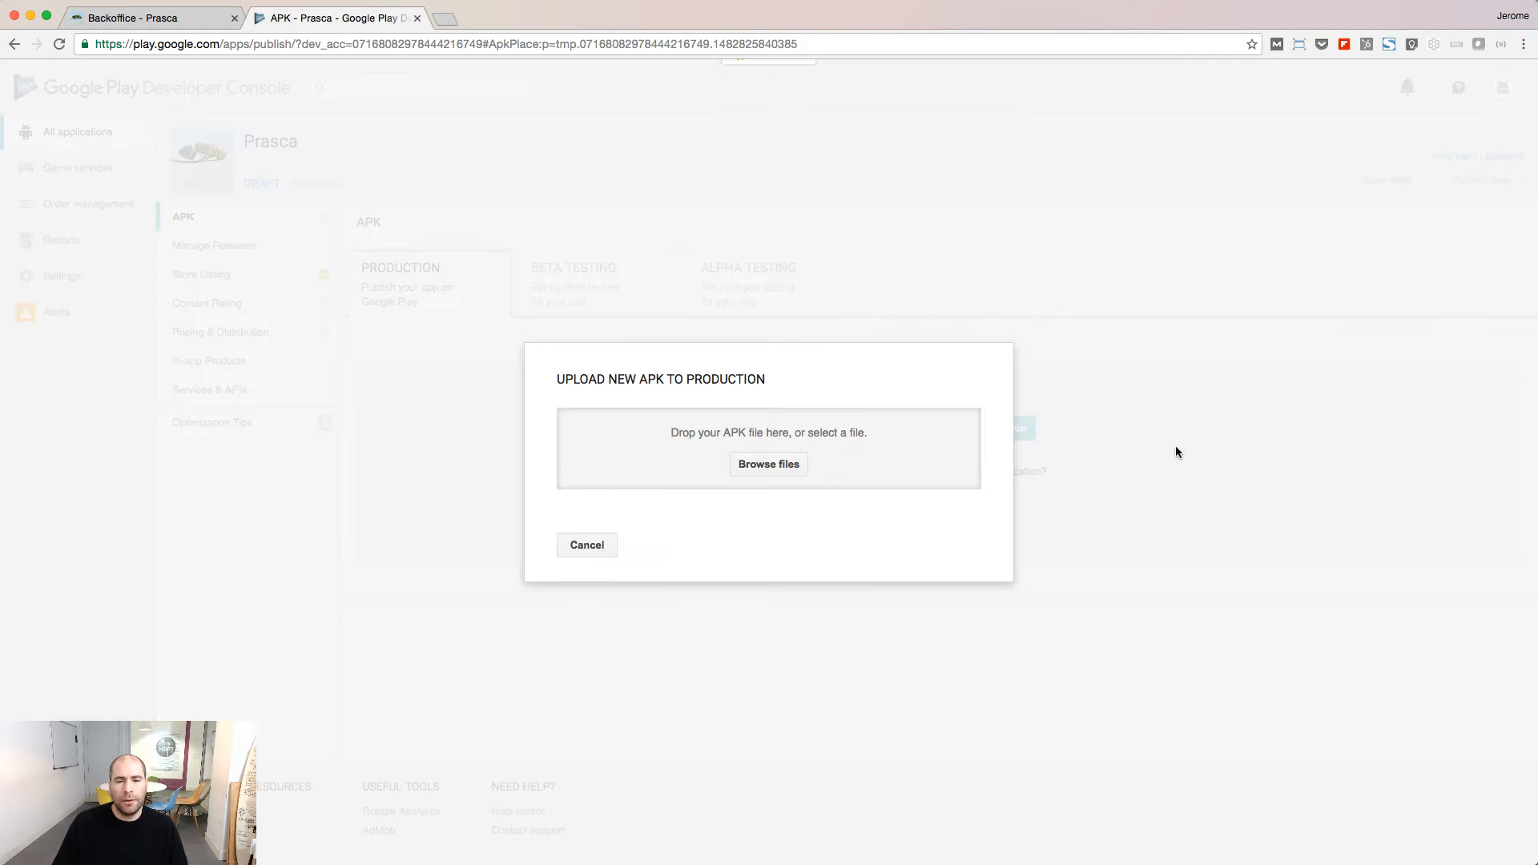
click(768, 463)
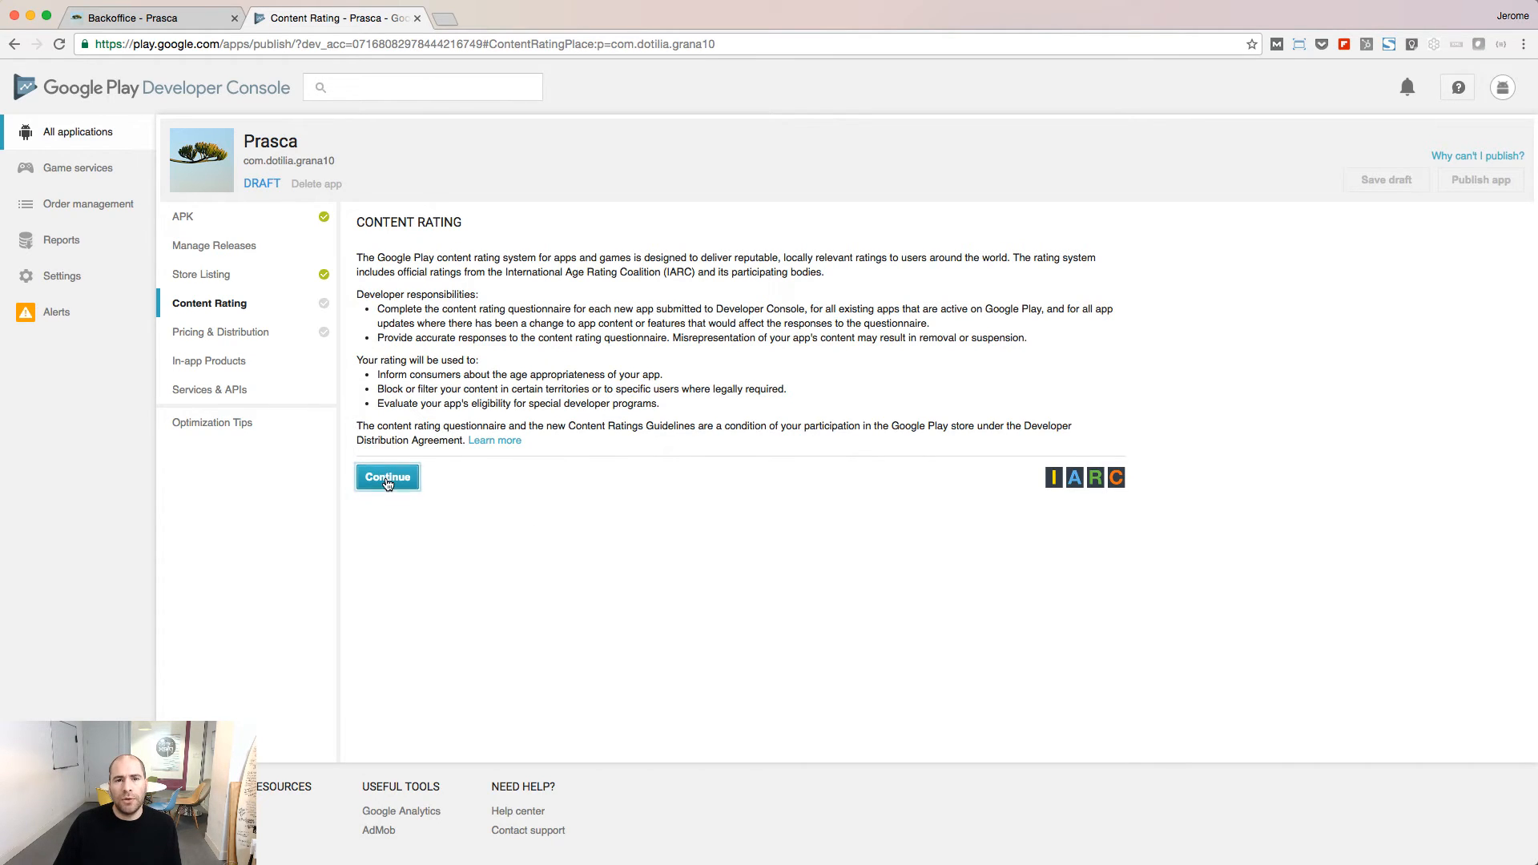
click(386, 477)
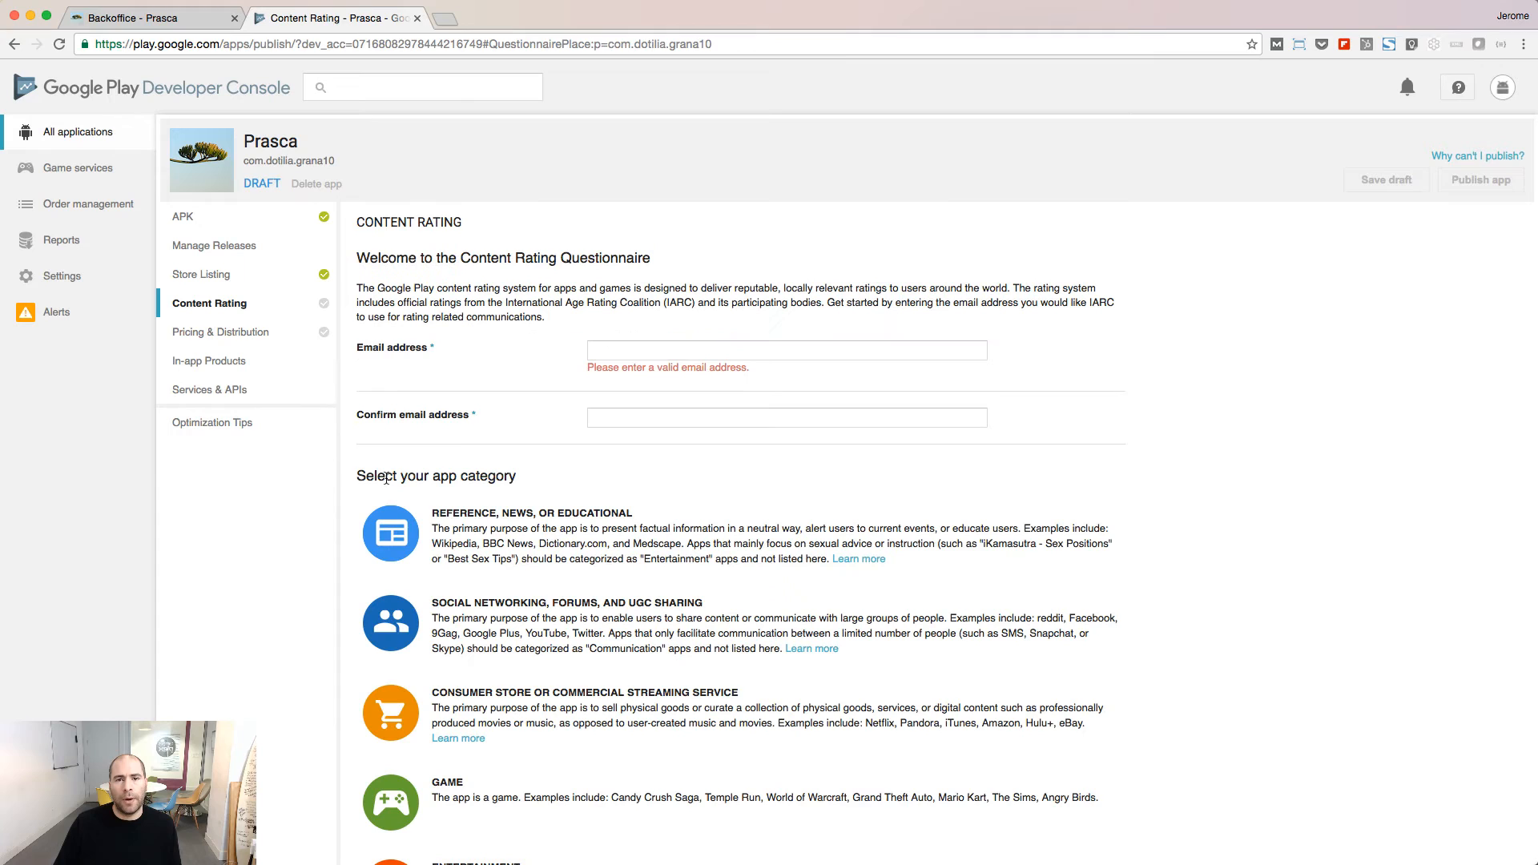
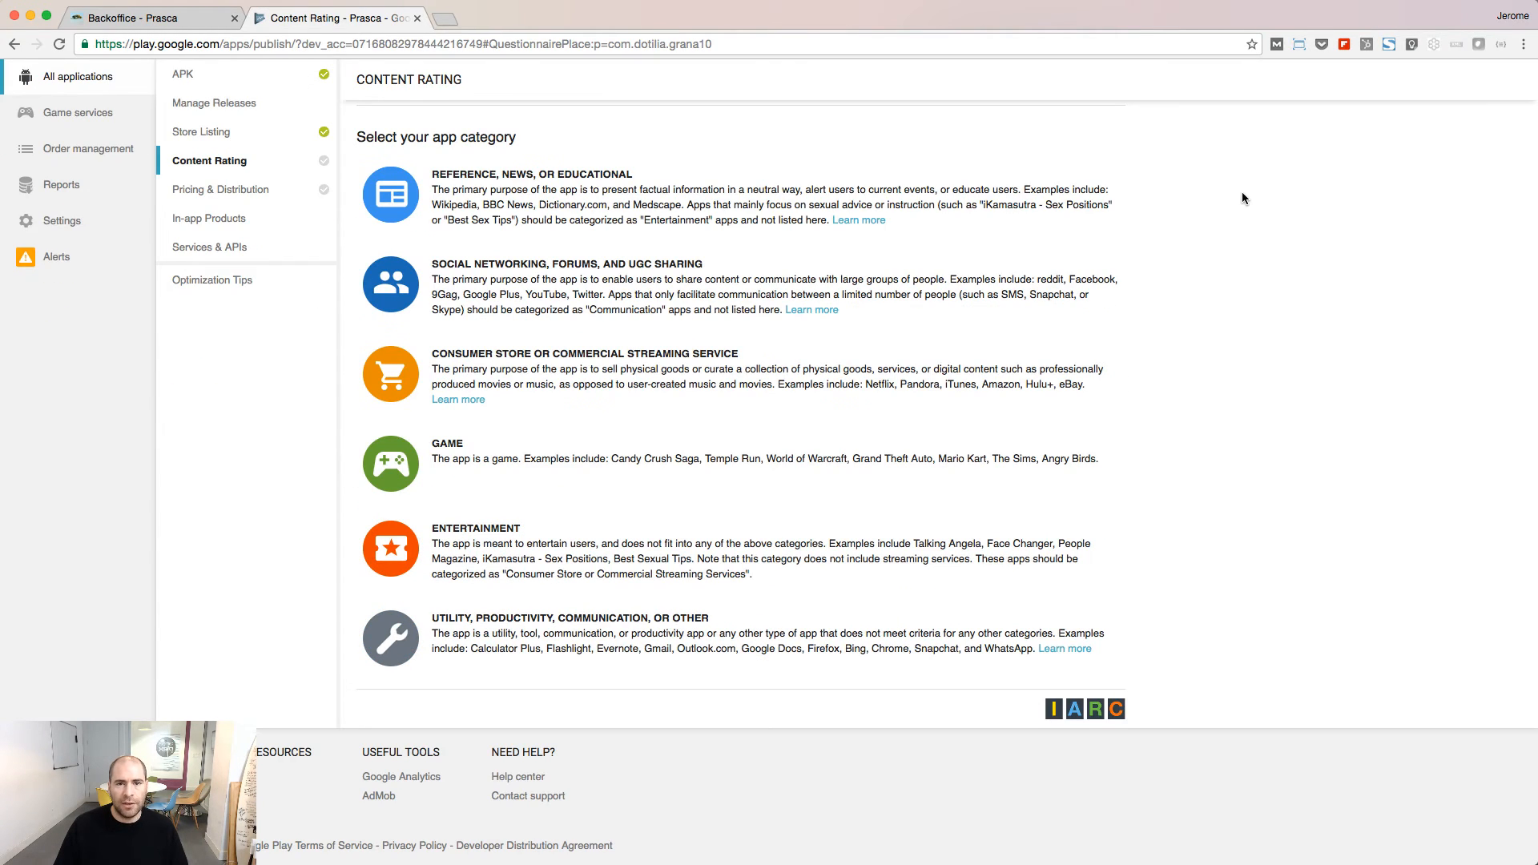
click(390, 194)
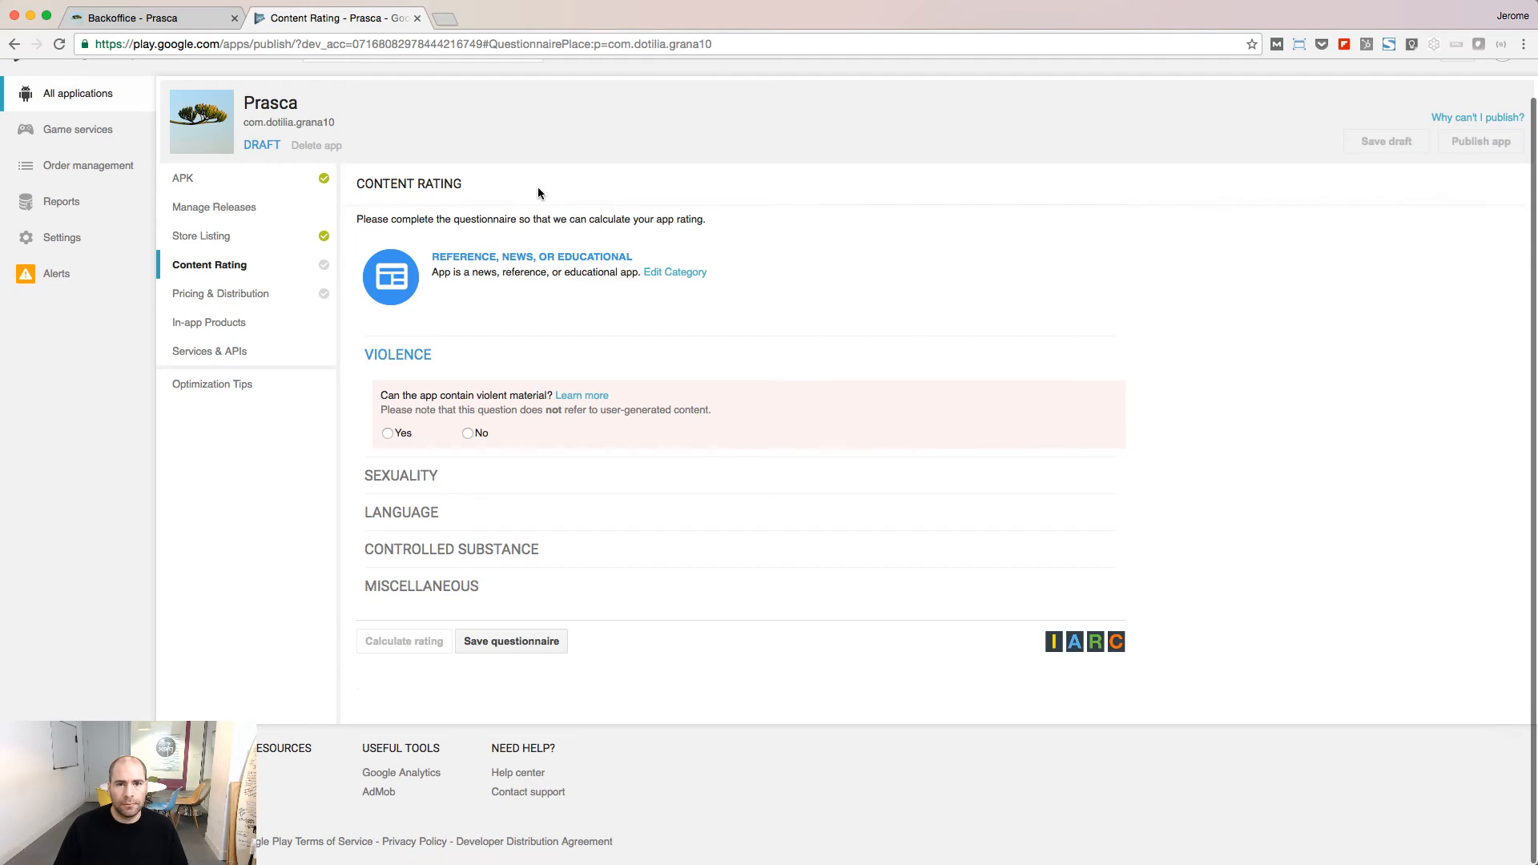
mouse_move(773, 324)
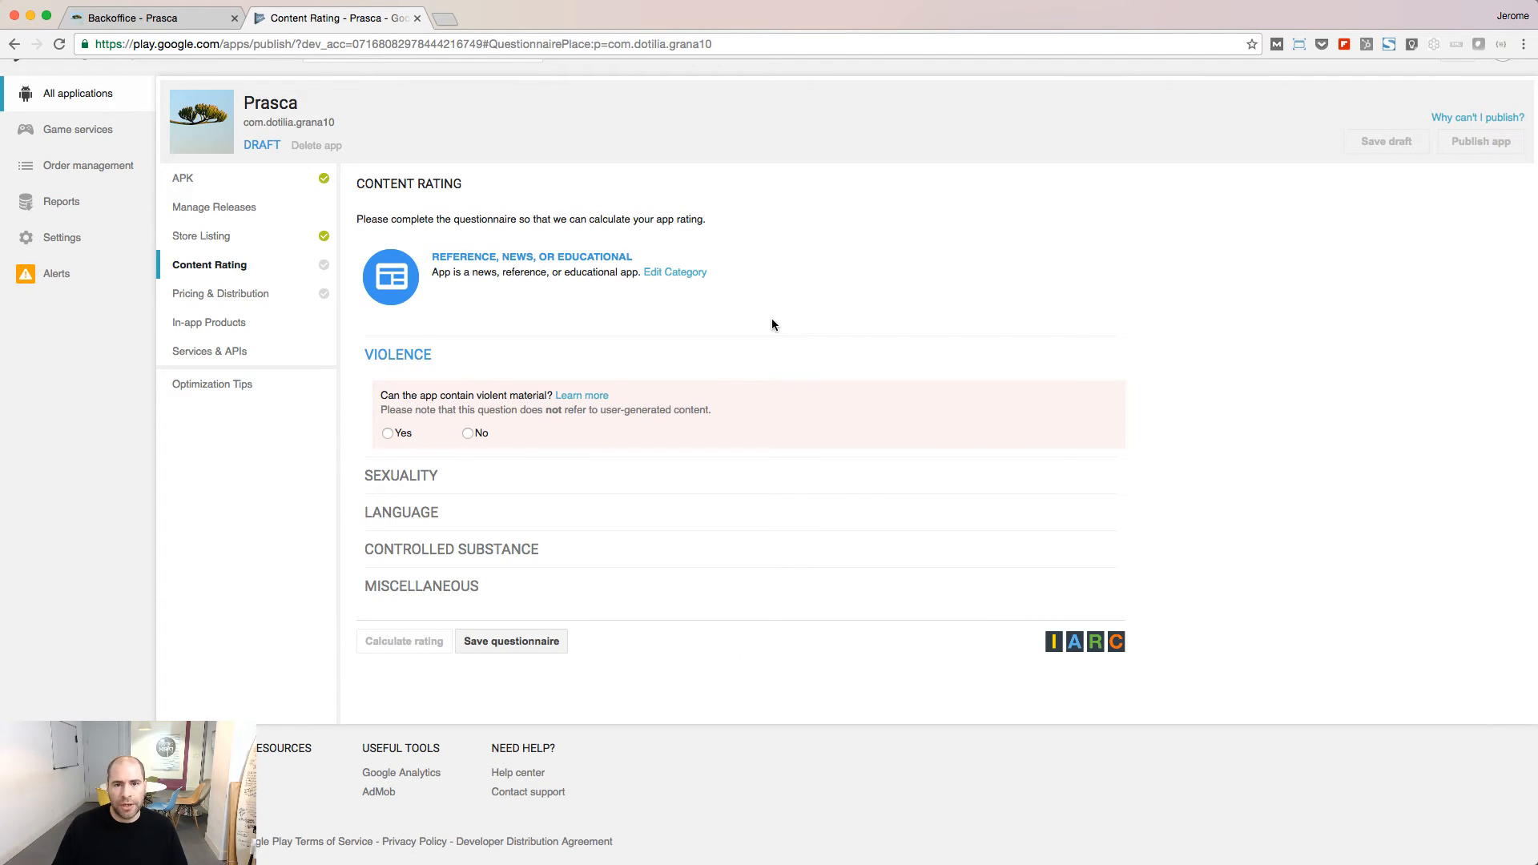
Answer No to violent material, save the questionnaire, and calculate the rating.
click(468, 433)
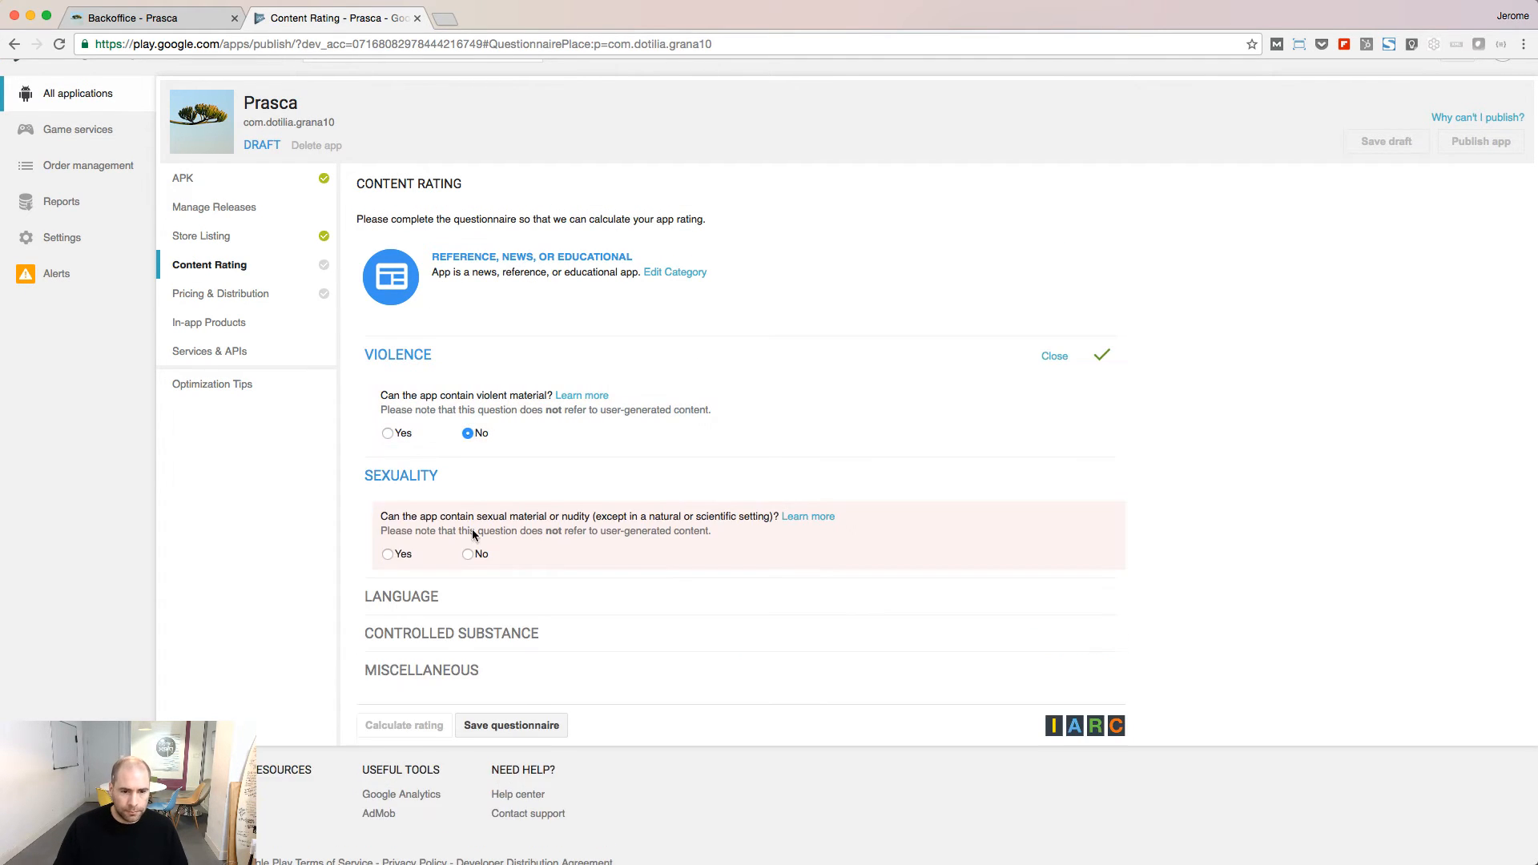
scroll(down, 3)
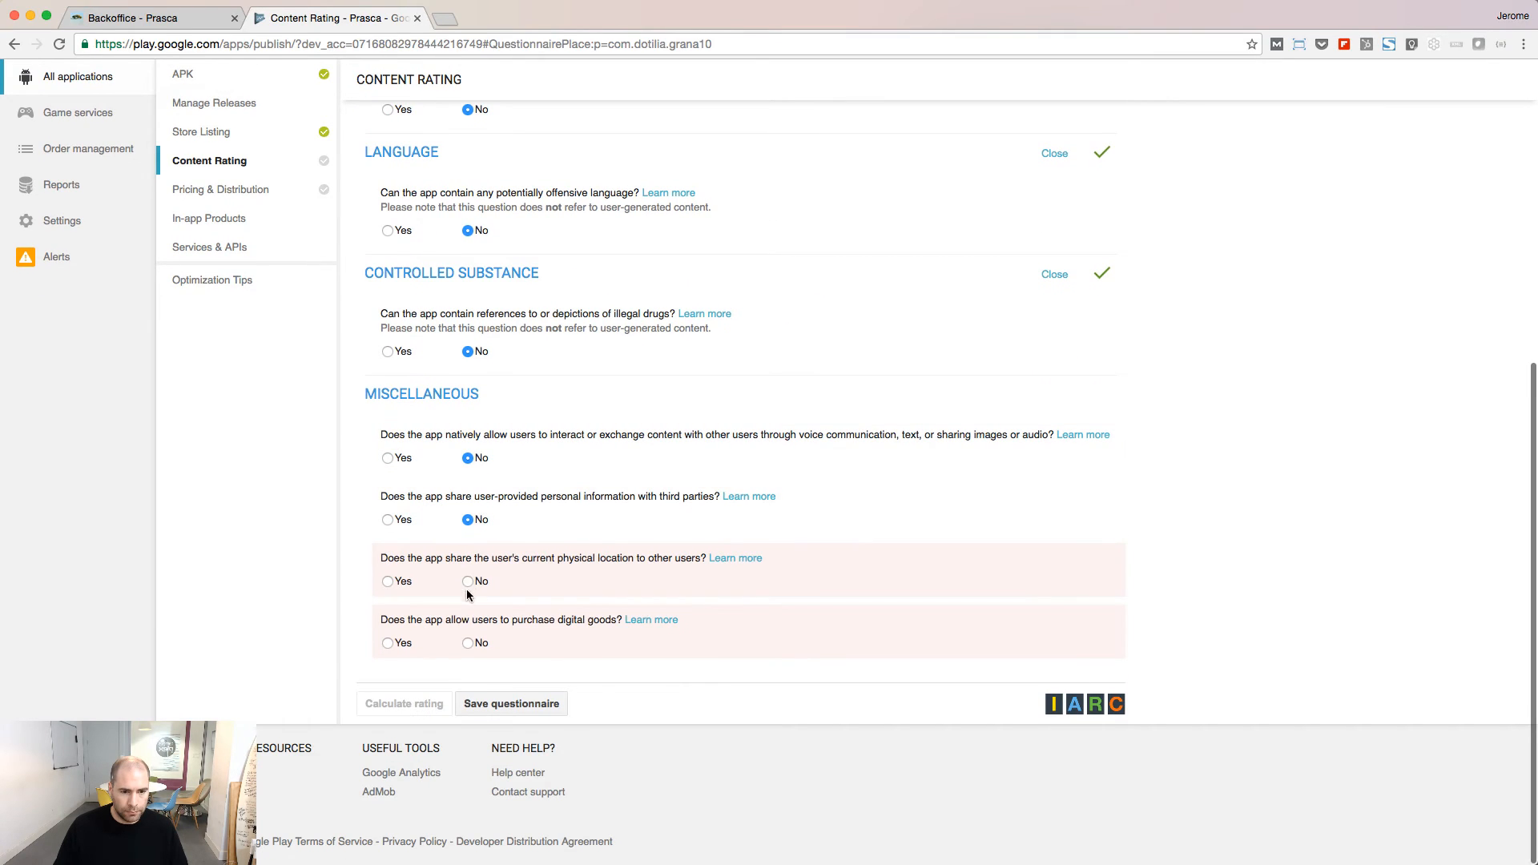
click(510, 704)
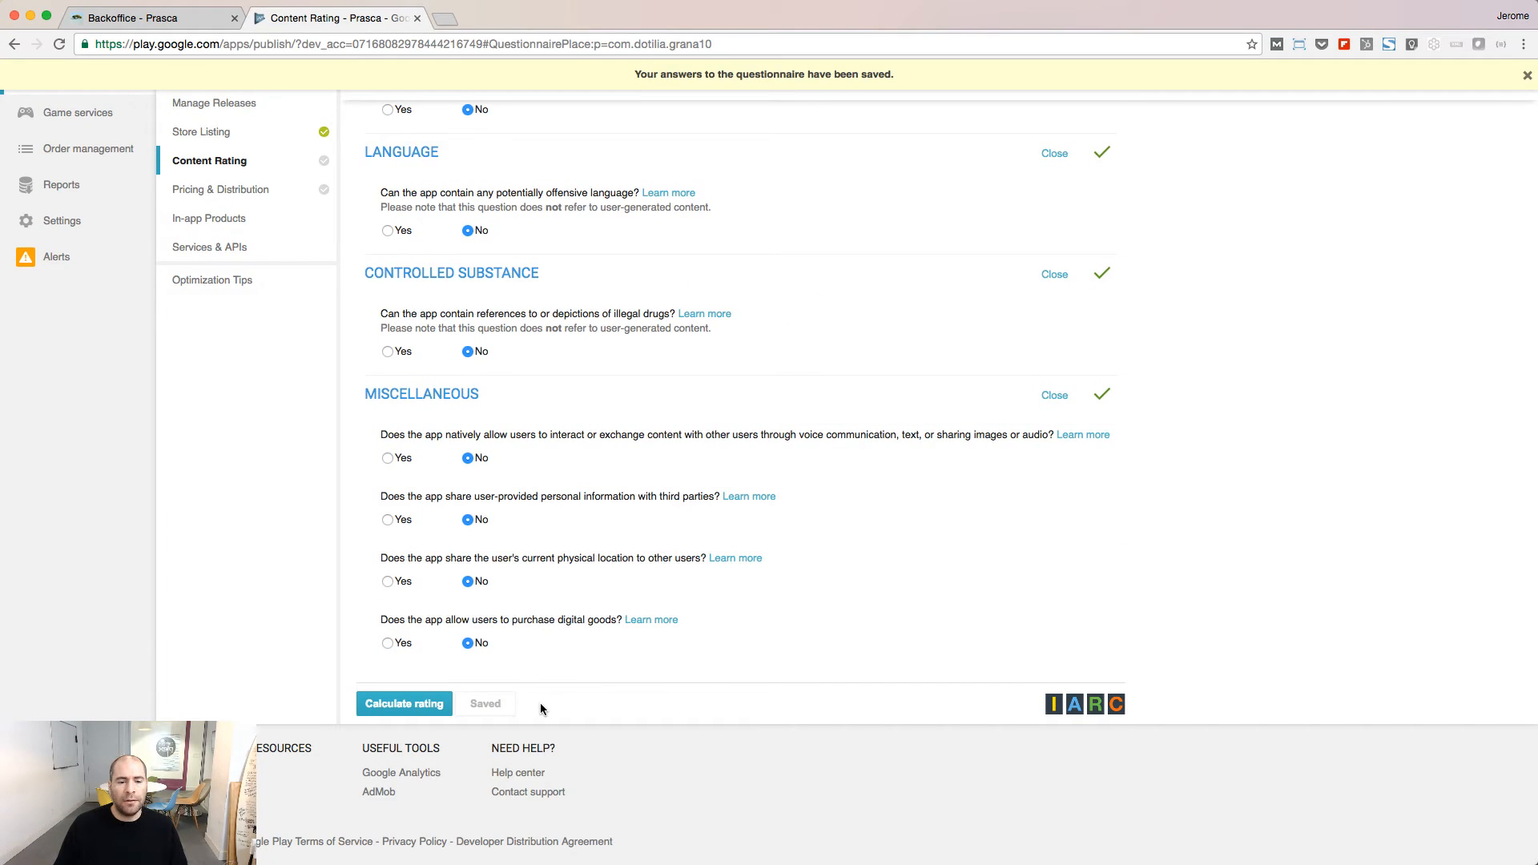
click(404, 703)
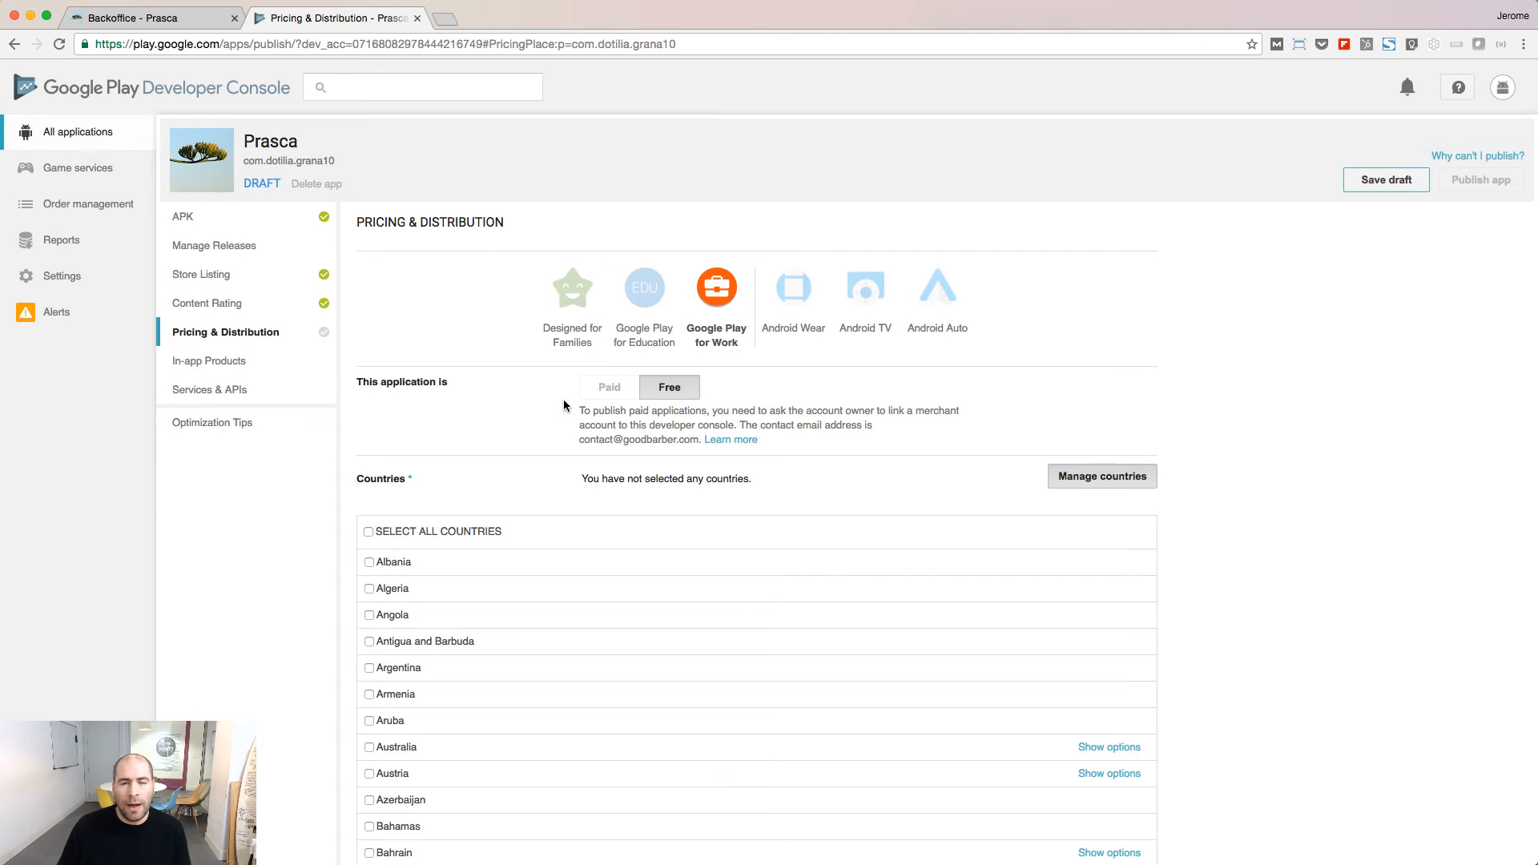
mouse_move(398, 512)
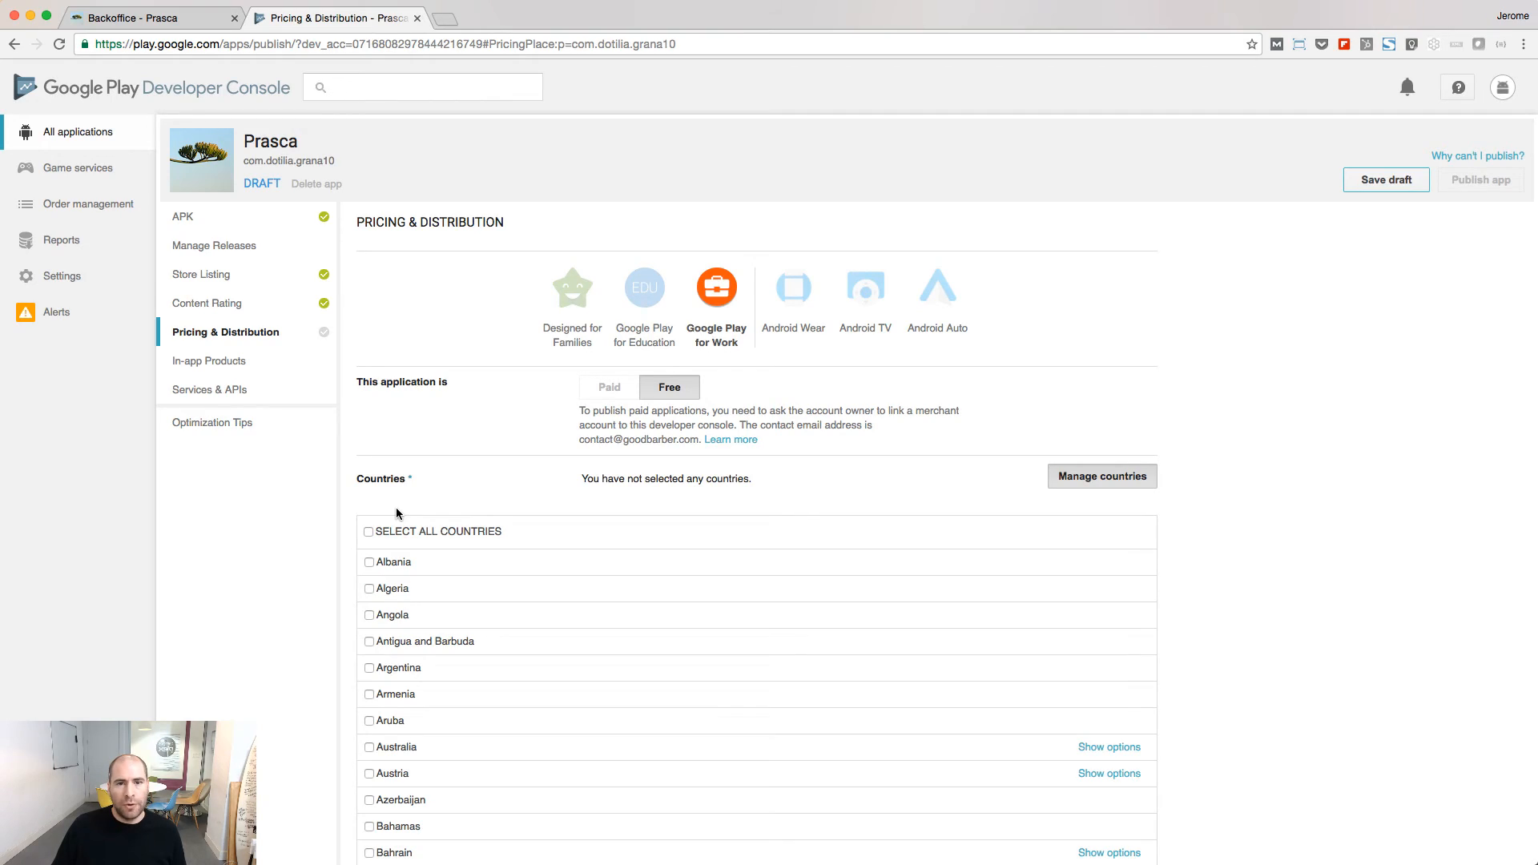
Scroll to the consent section and agree that Prasca meets the content guidelines.
scroll(down, 3)
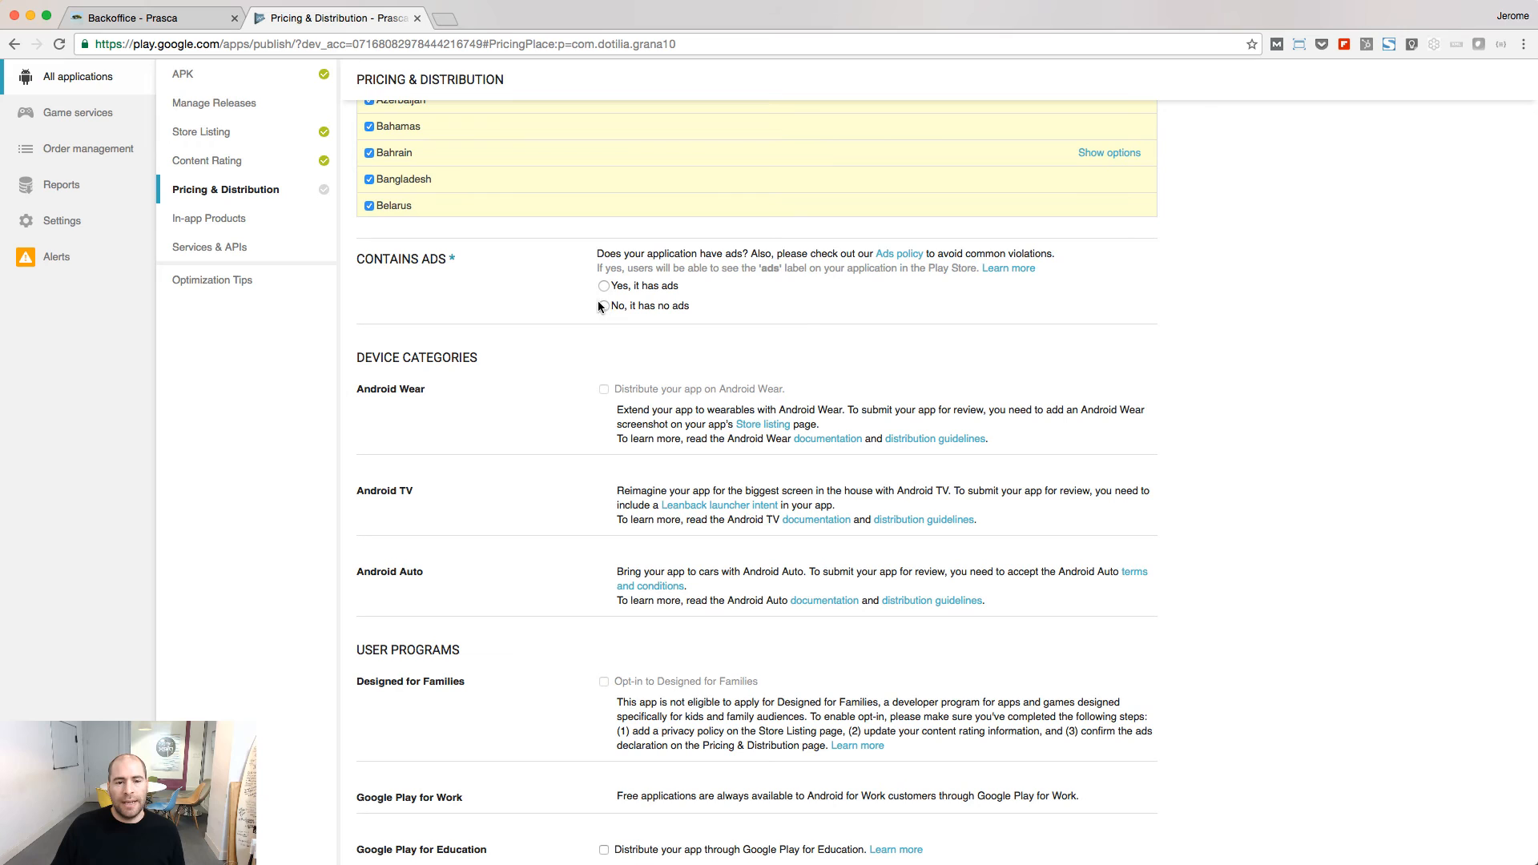
scroll(down, 3)
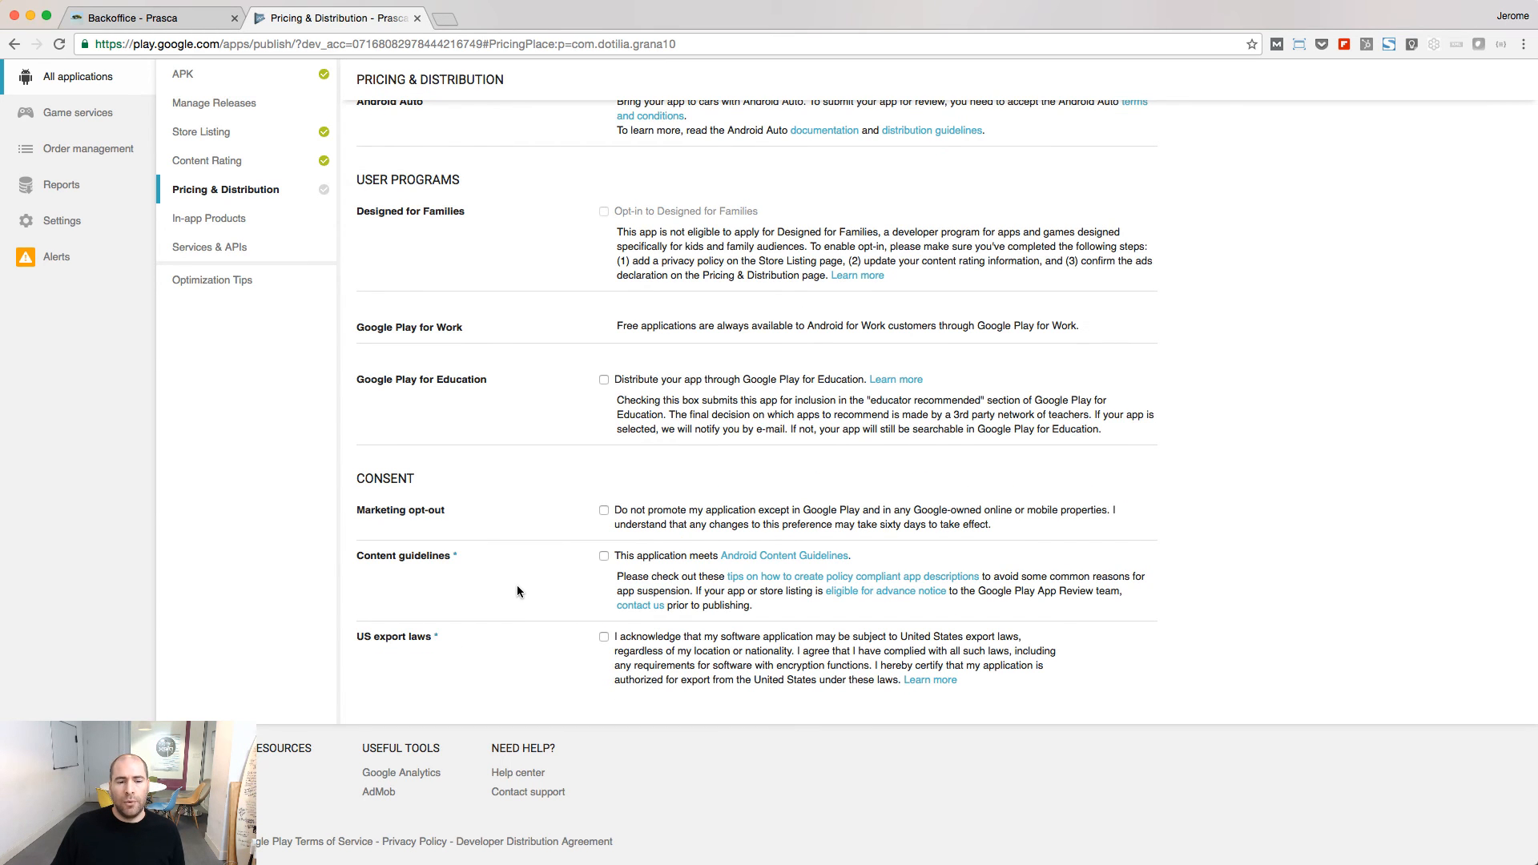
click(603, 555)
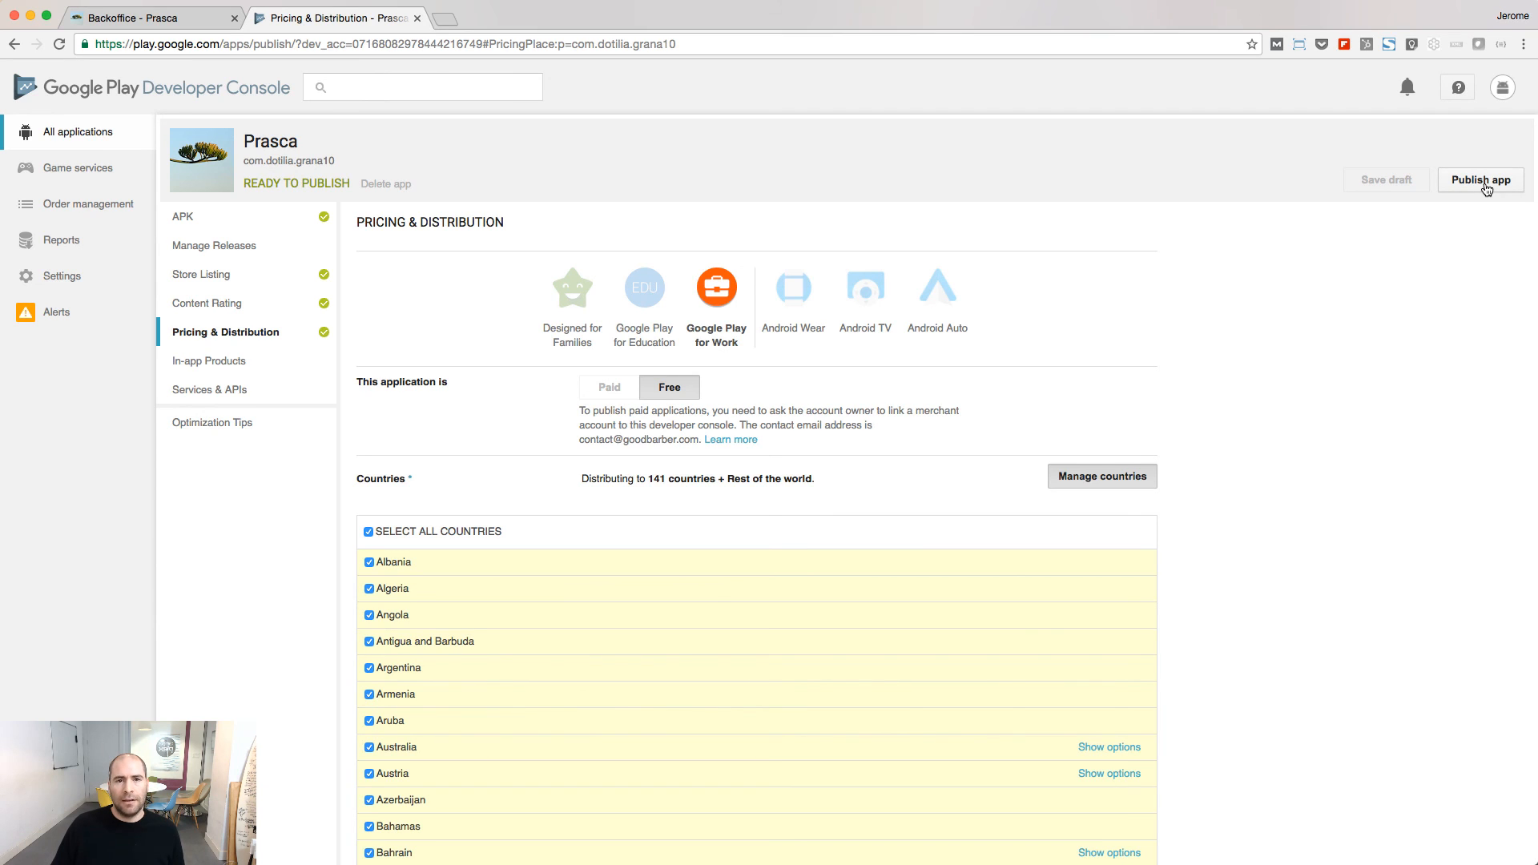
Publish the Prasca app from the top-right button.
click(1480, 180)
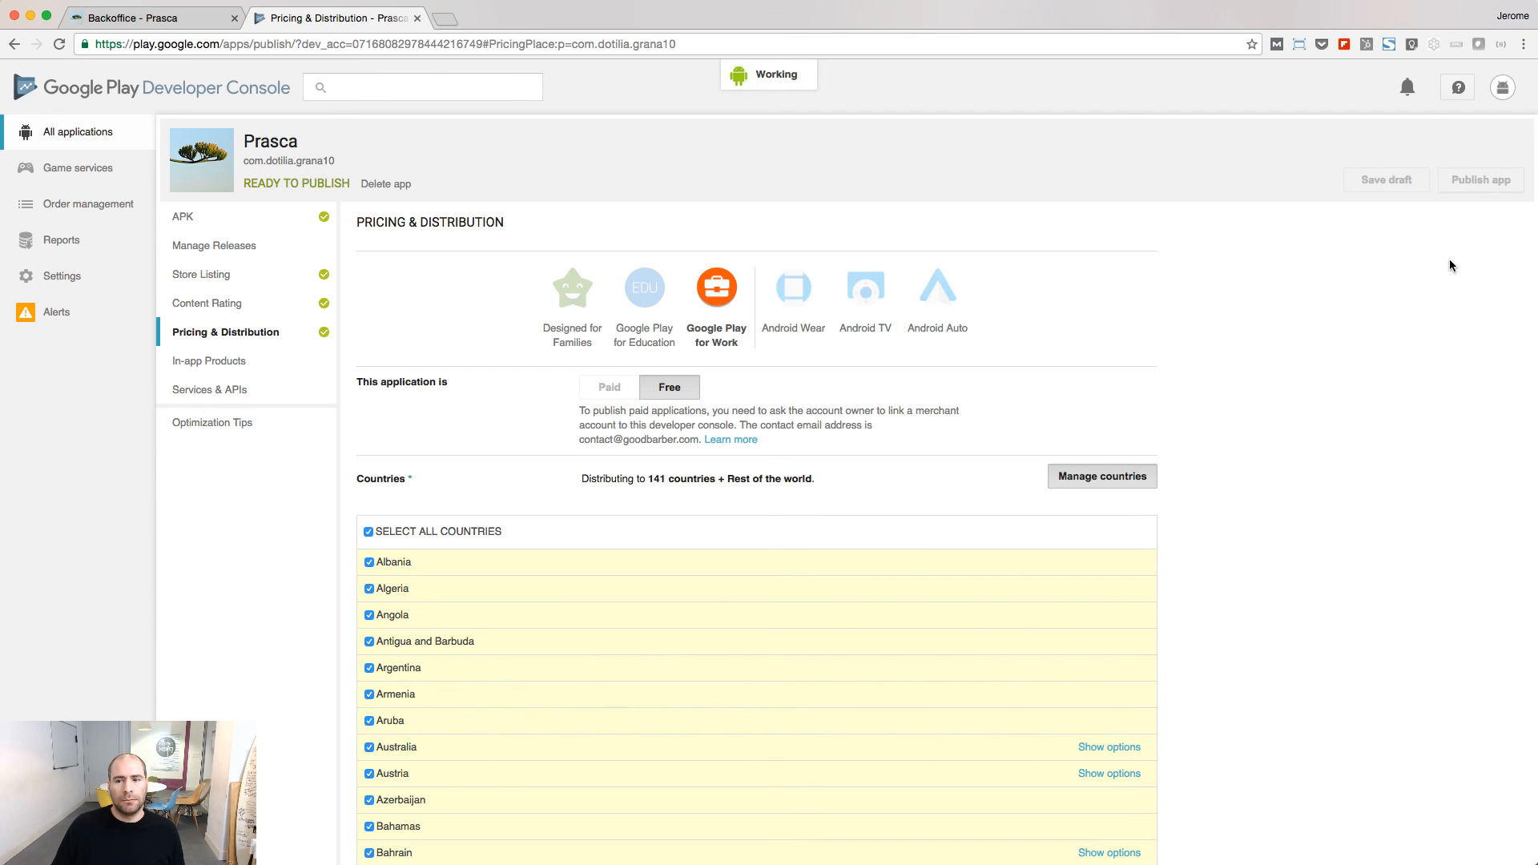